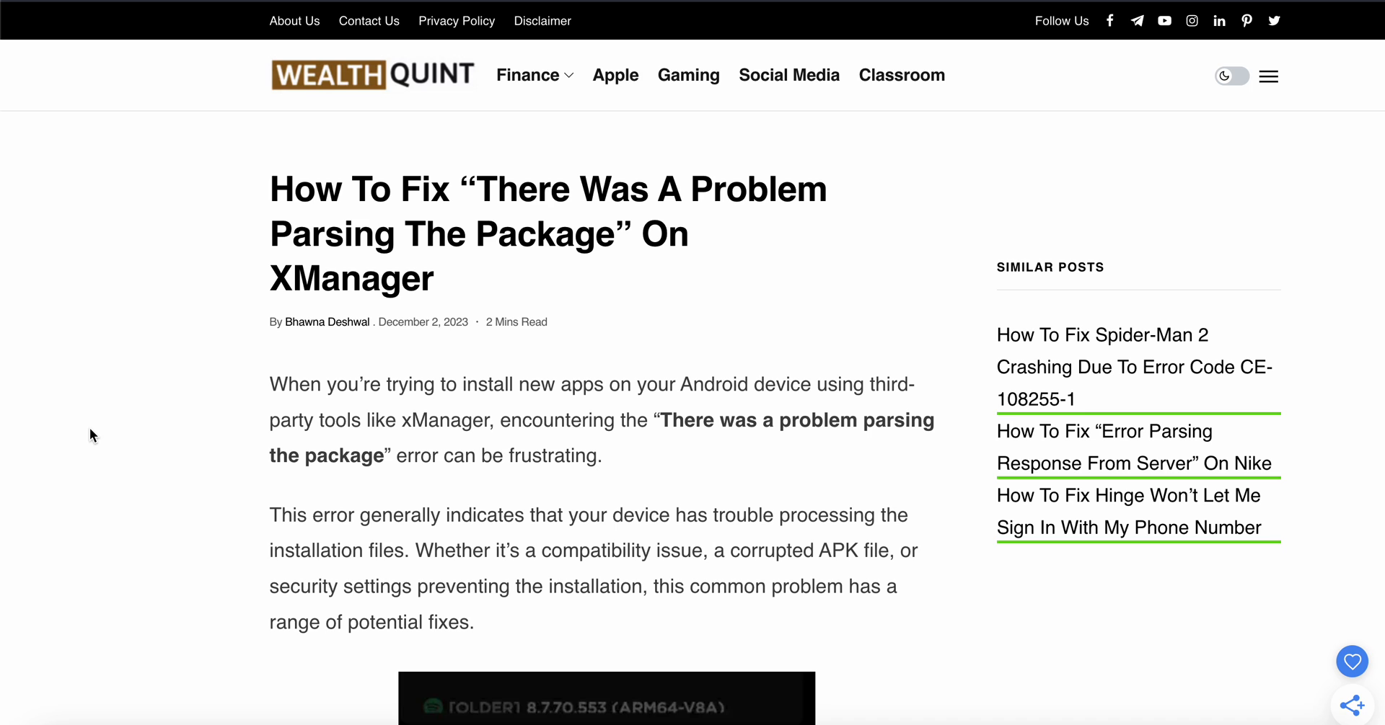
Step: Scroll past the intro and subscribe box to the summary and '1. Check The APK File'
{"action": "scroll", "scroll_direction": "down", "scroll_amount": 3}
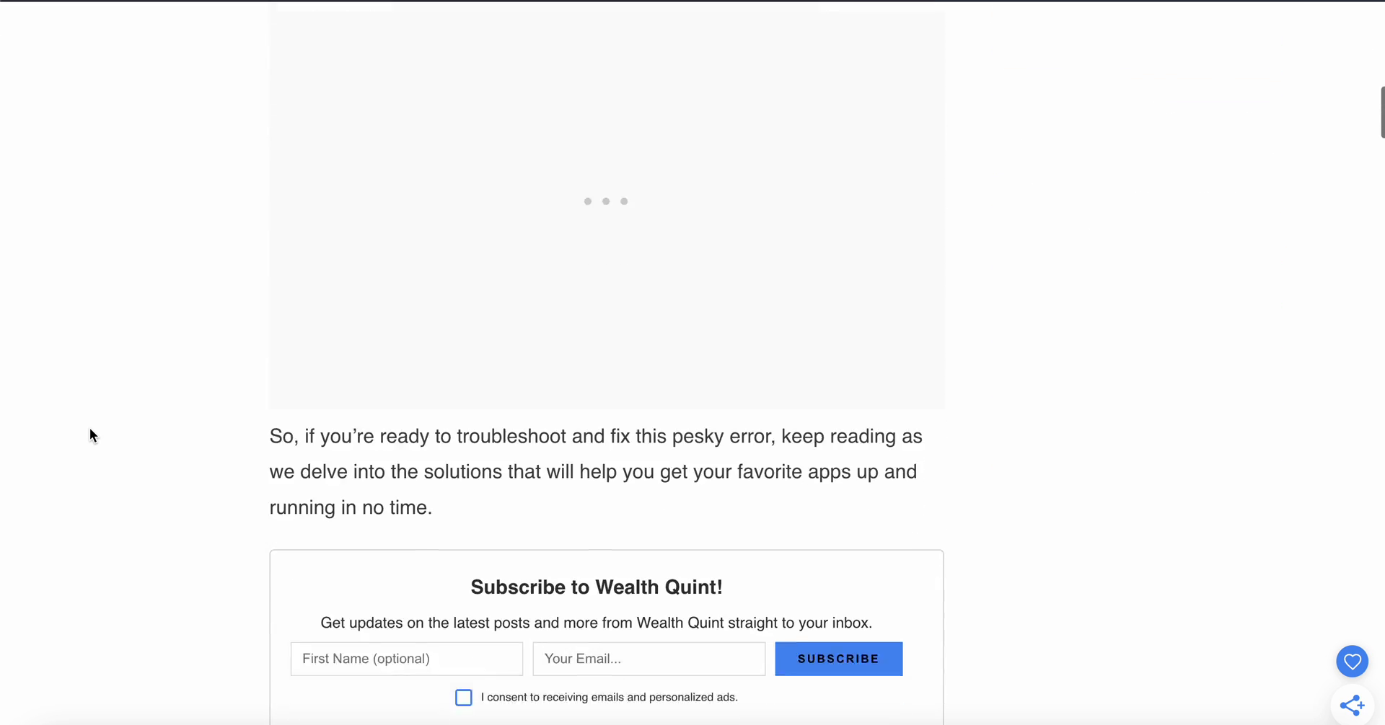
{"action": "scroll", "scroll_direction": "down", "scroll_amount": 3}
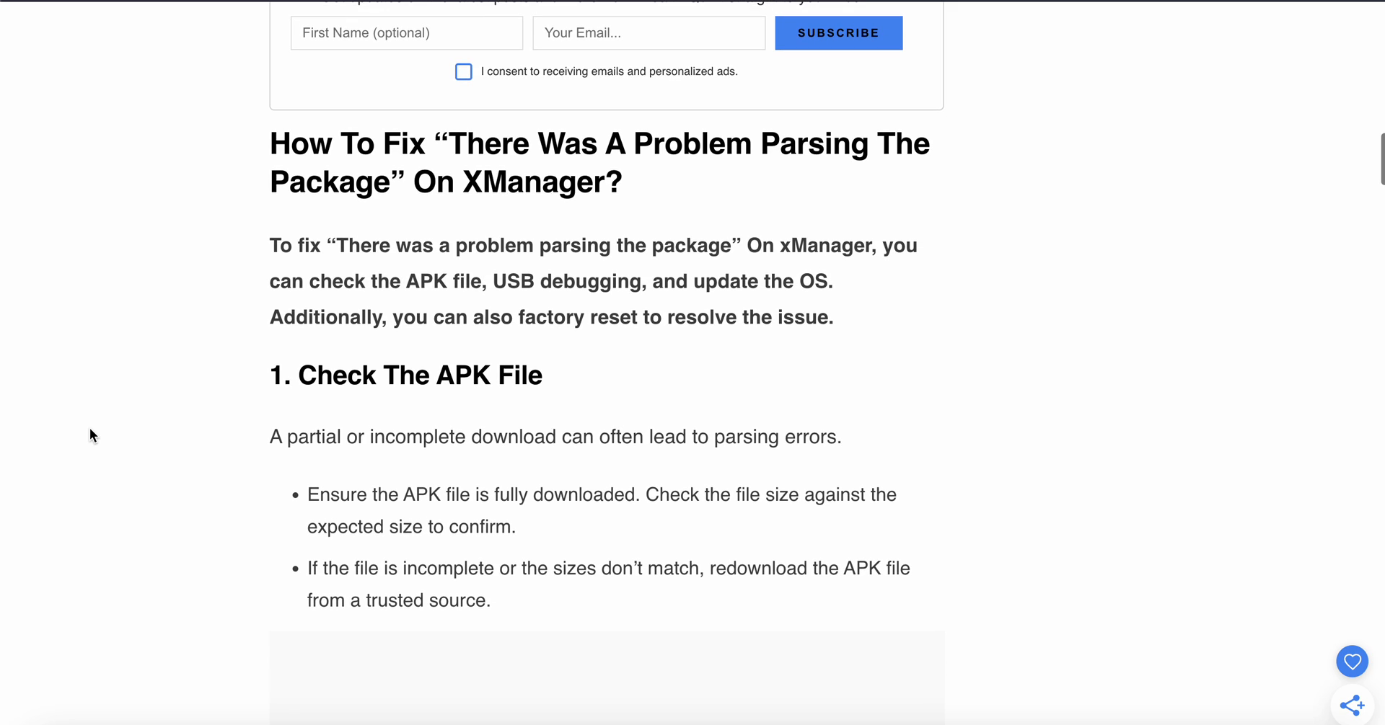
{"action": "scroll", "scroll_direction": "down", "scroll_amount": 3}
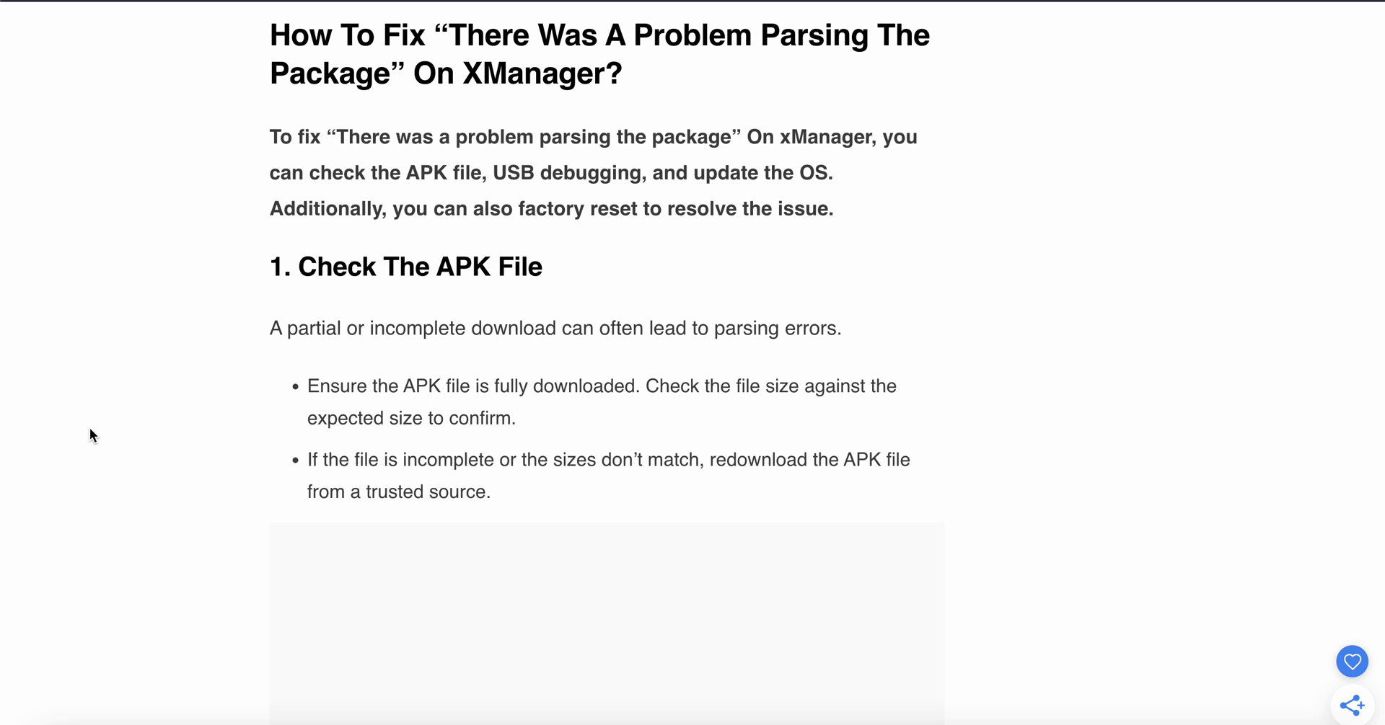
Step: Scroll to '2. Enable Unknown Sources' and its embedded Reddit post screenshot
{"action": "scroll", "scroll_direction": "down", "scroll_amount": 3}
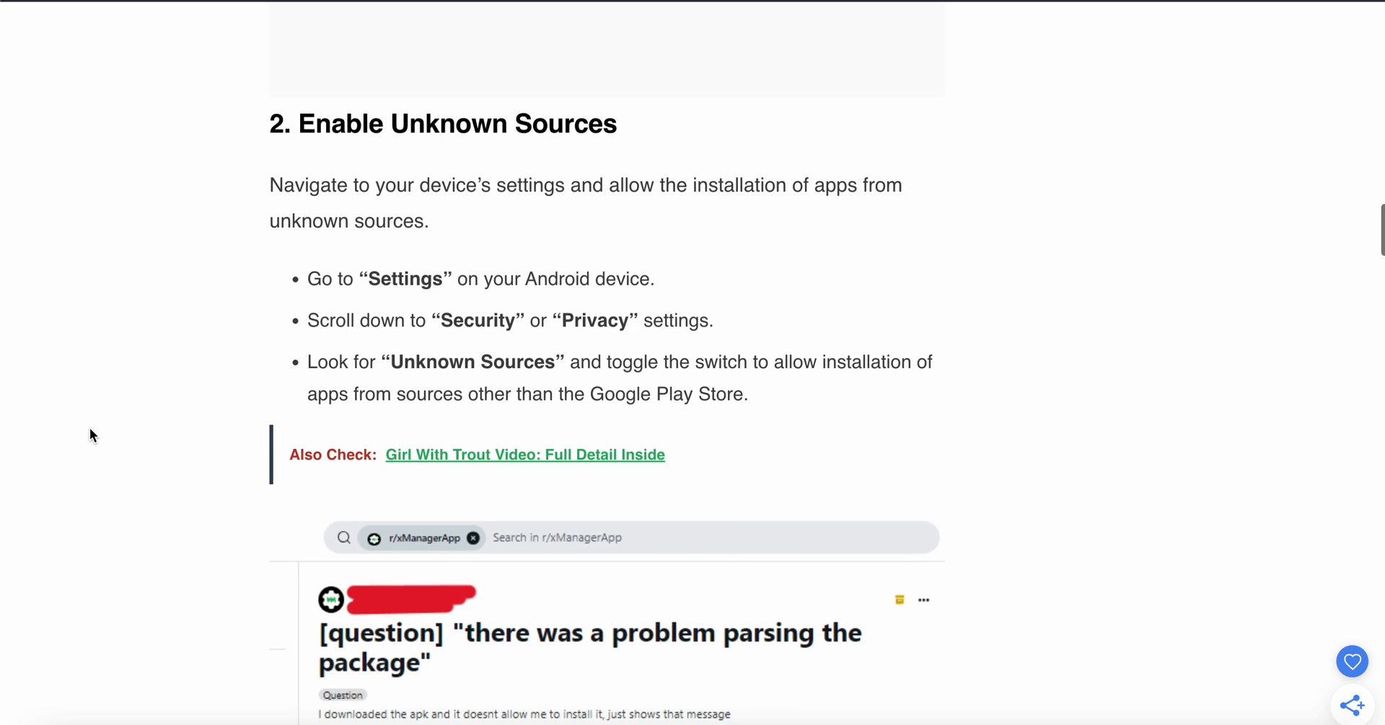
{"action": "scroll", "scroll_direction": "down", "scroll_amount": 3}
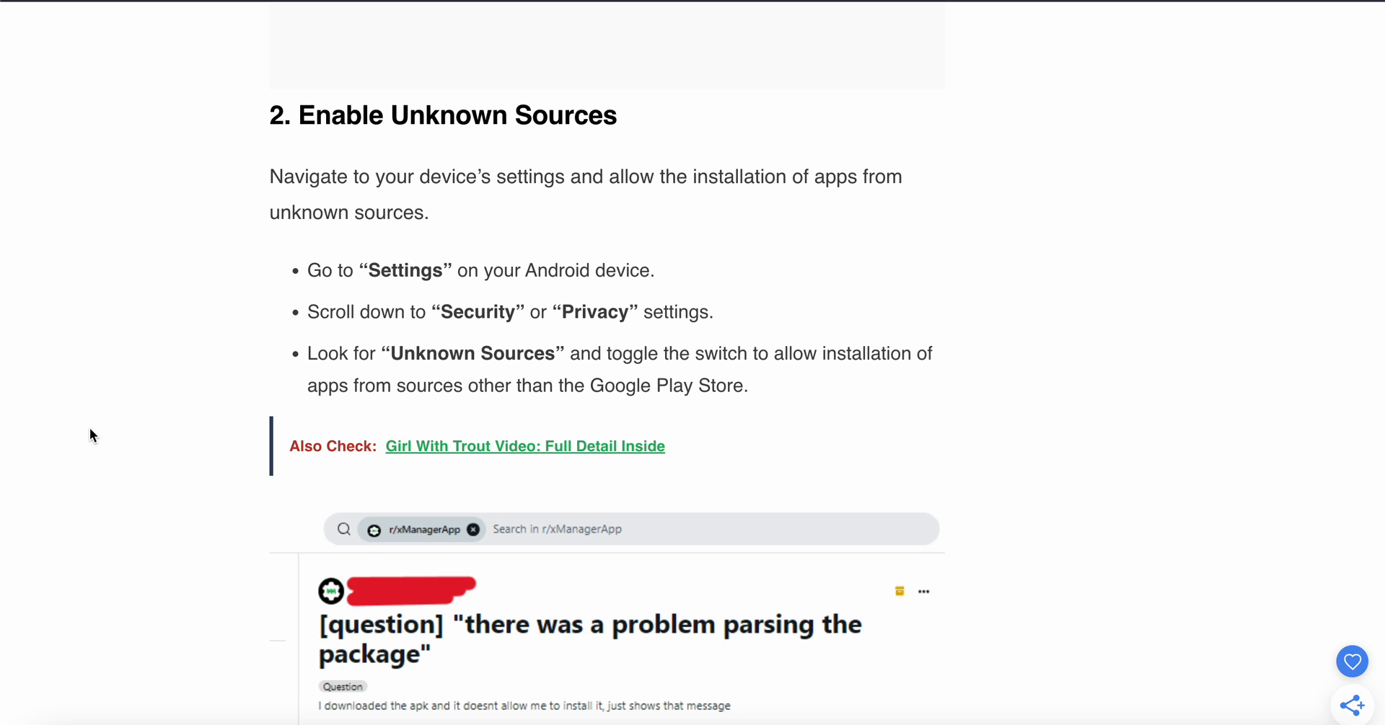
{"action": "scroll", "scroll_direction": "down", "scroll_amount": 3}
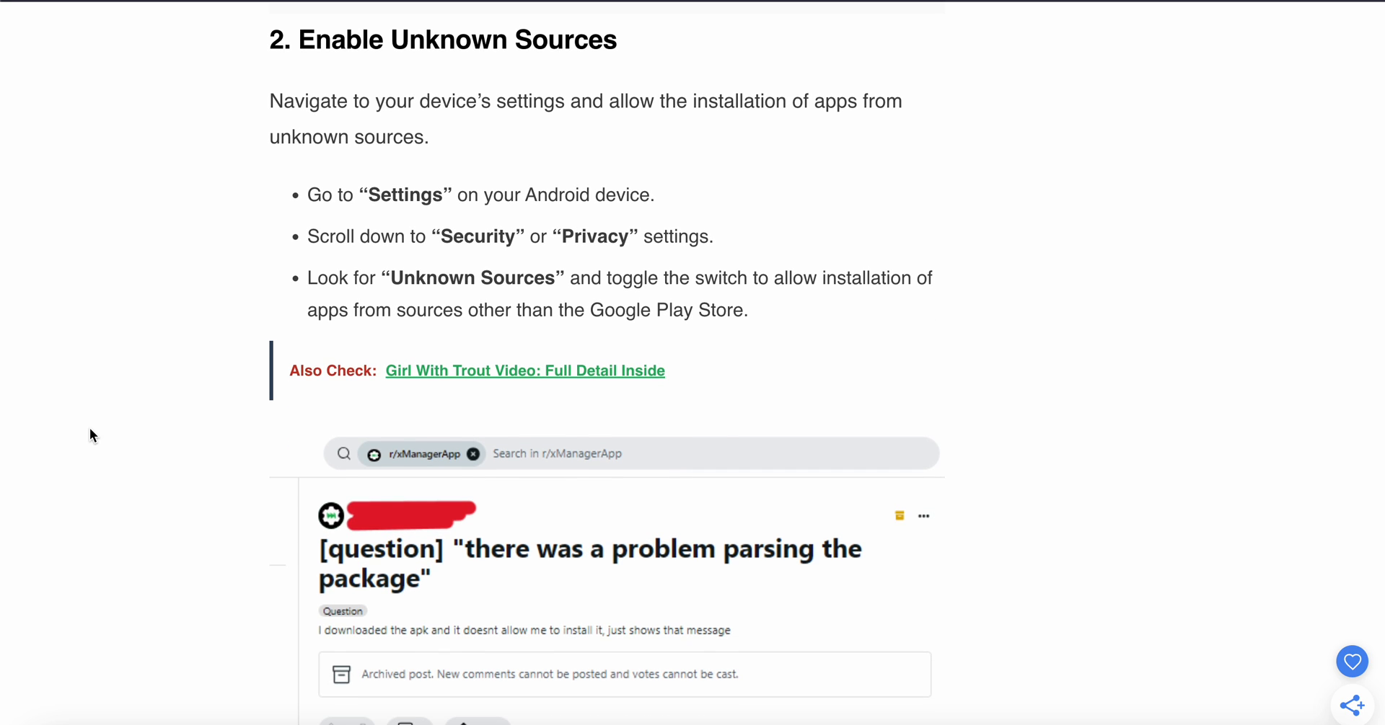
Step: Read the '3. USB Debugging' bullet steps, reaching '4. Clear Cache And Data Of Package Installer'
{"action": "scroll", "scroll_direction": "down", "scroll_amount": 3}
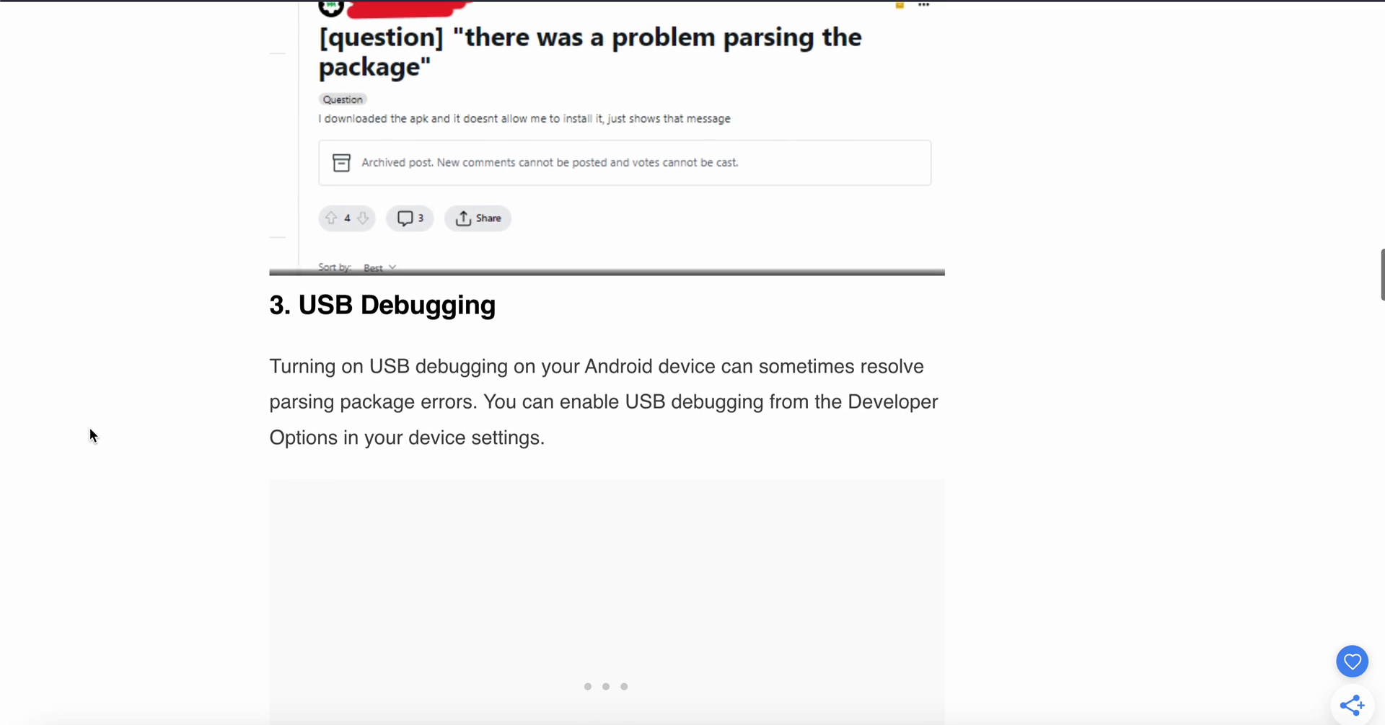
{"action": "scroll", "scroll_direction": "down", "scroll_amount": 3}
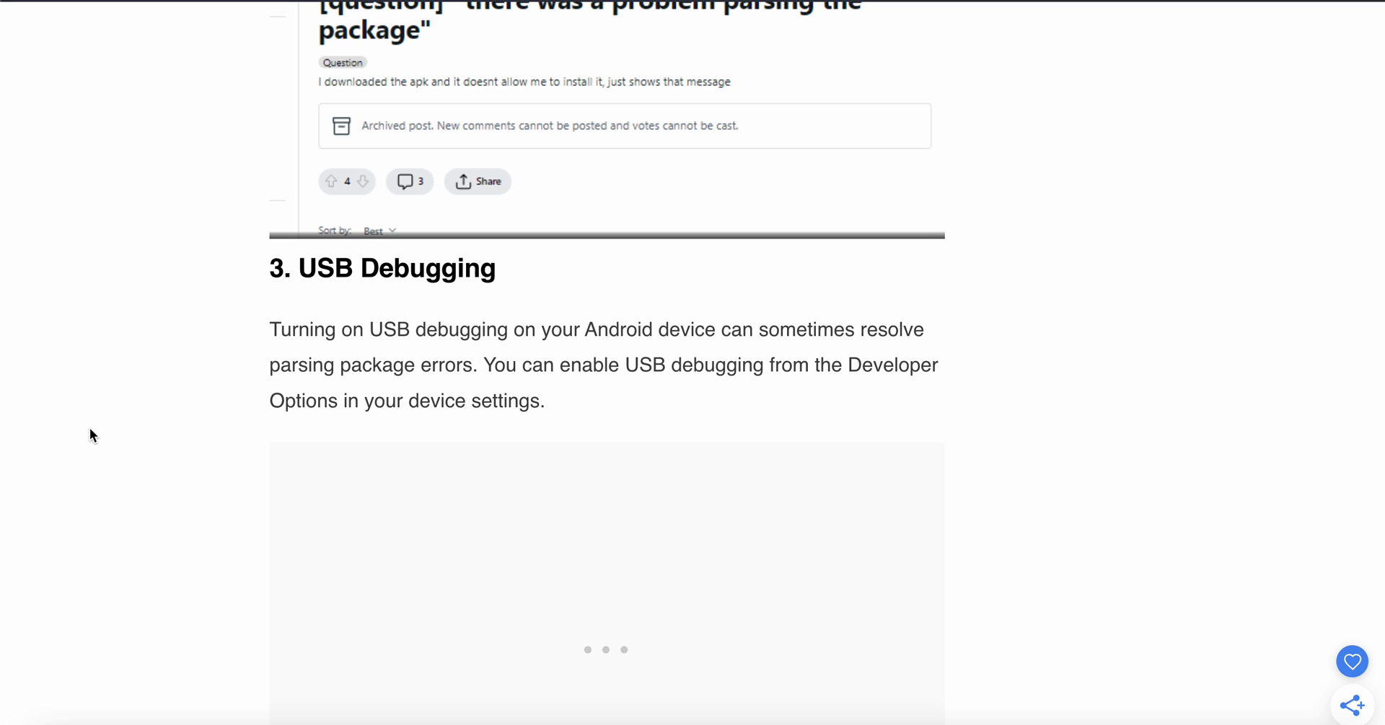
{"action": "scroll", "scroll_direction": "down", "scroll_amount": 3}
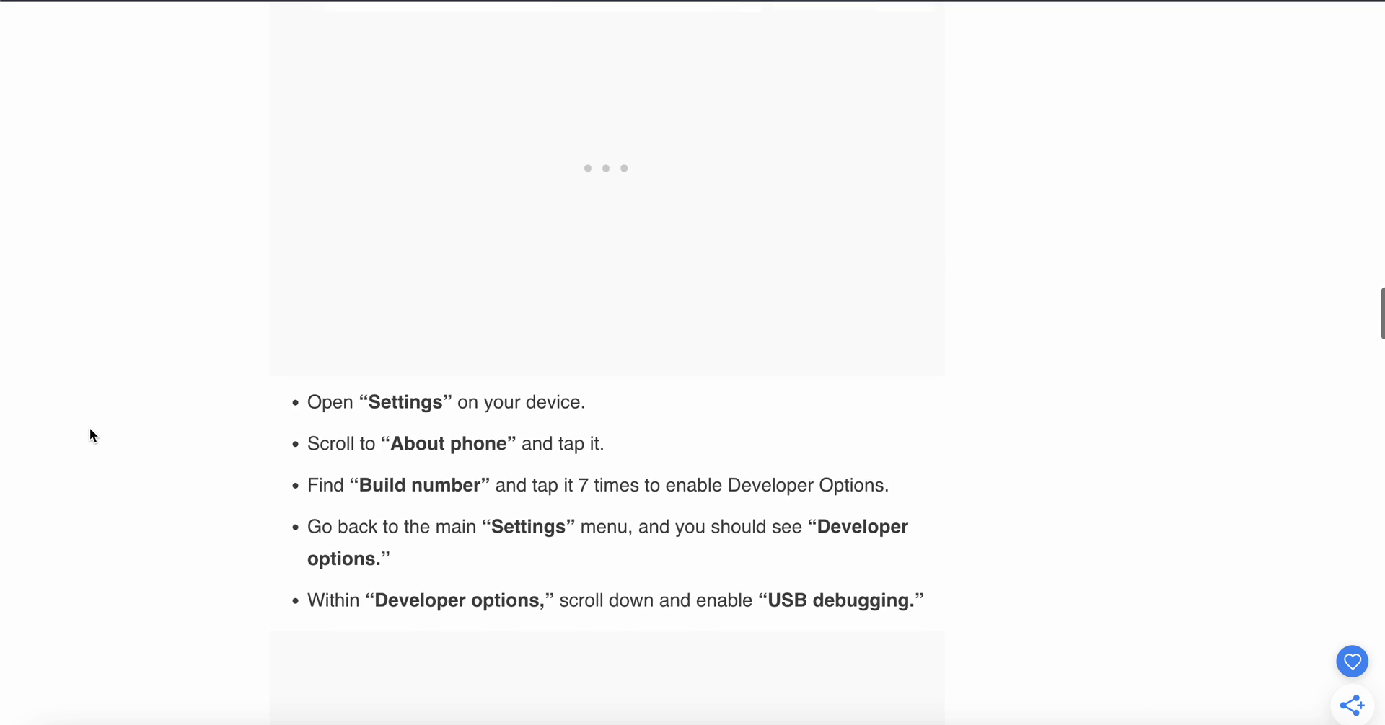
{"action": "scroll", "scroll_direction": "down", "scroll_amount": 3}
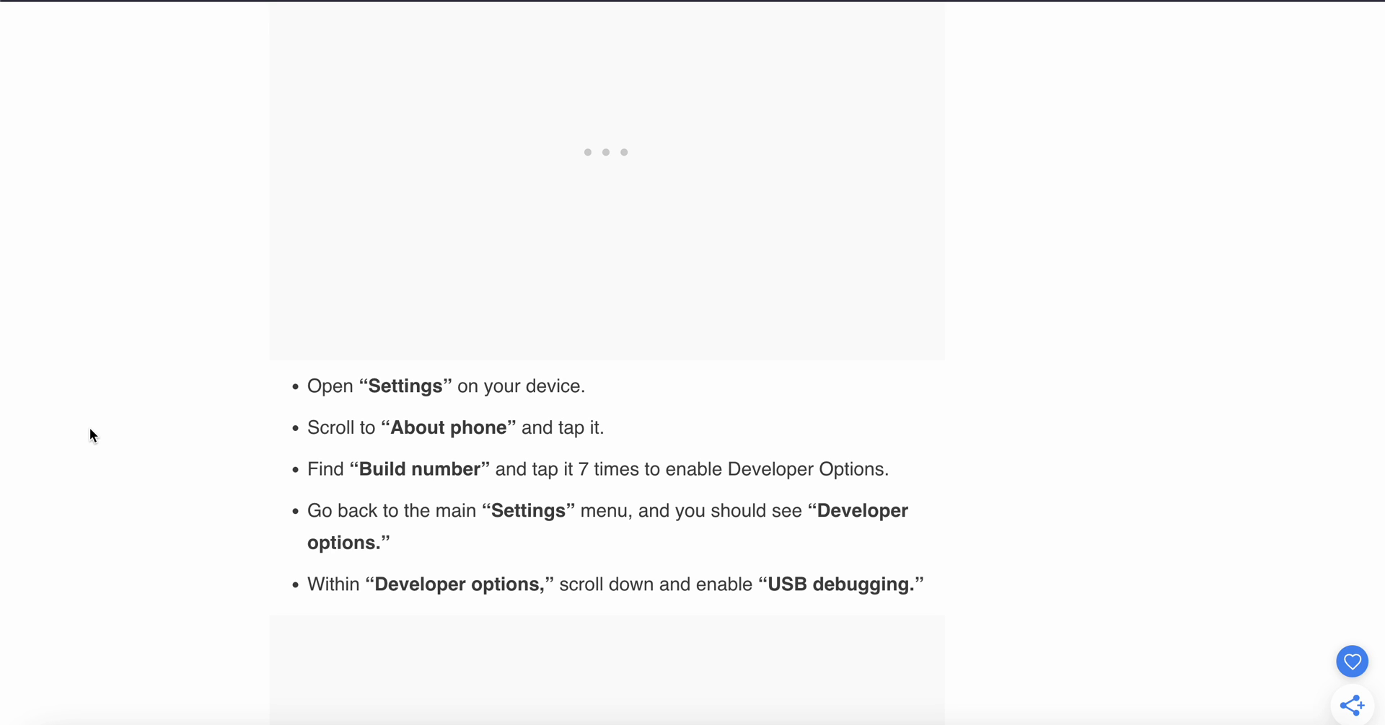
{"action": "scroll", "scroll_direction": "down", "scroll_amount": 3}
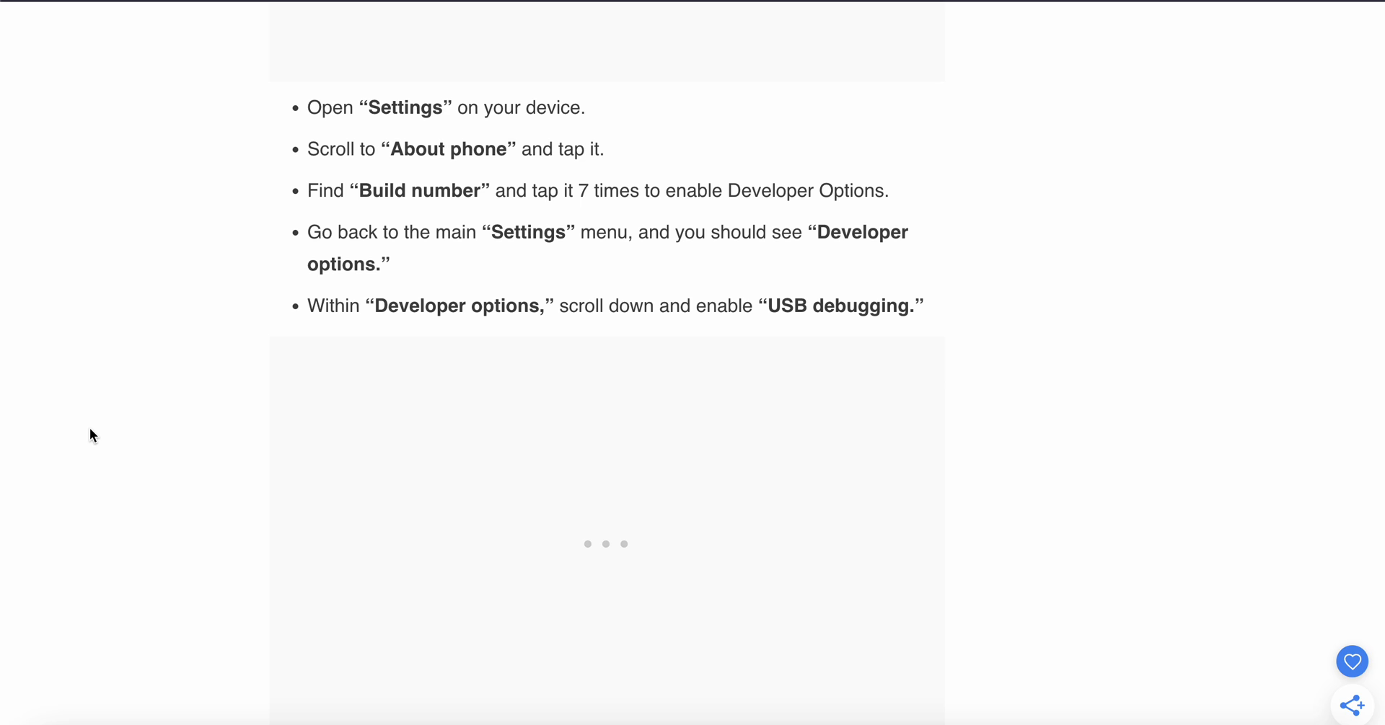
{"action": "scroll", "scroll_direction": "down", "scroll_amount": 3}
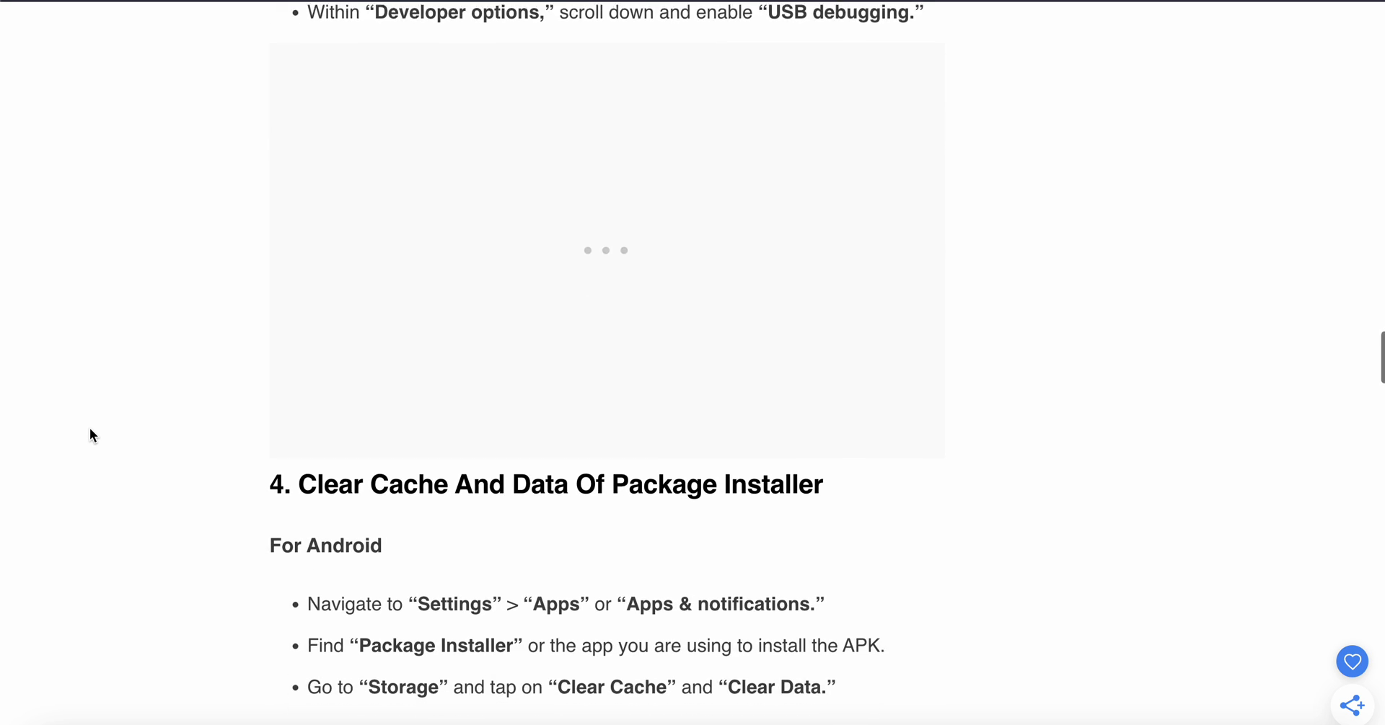
Step: Scroll past the Android and iOS cache steps to the '5. Update OS' section
{"action": "scroll", "scroll_direction": "down", "scroll_amount": 3}
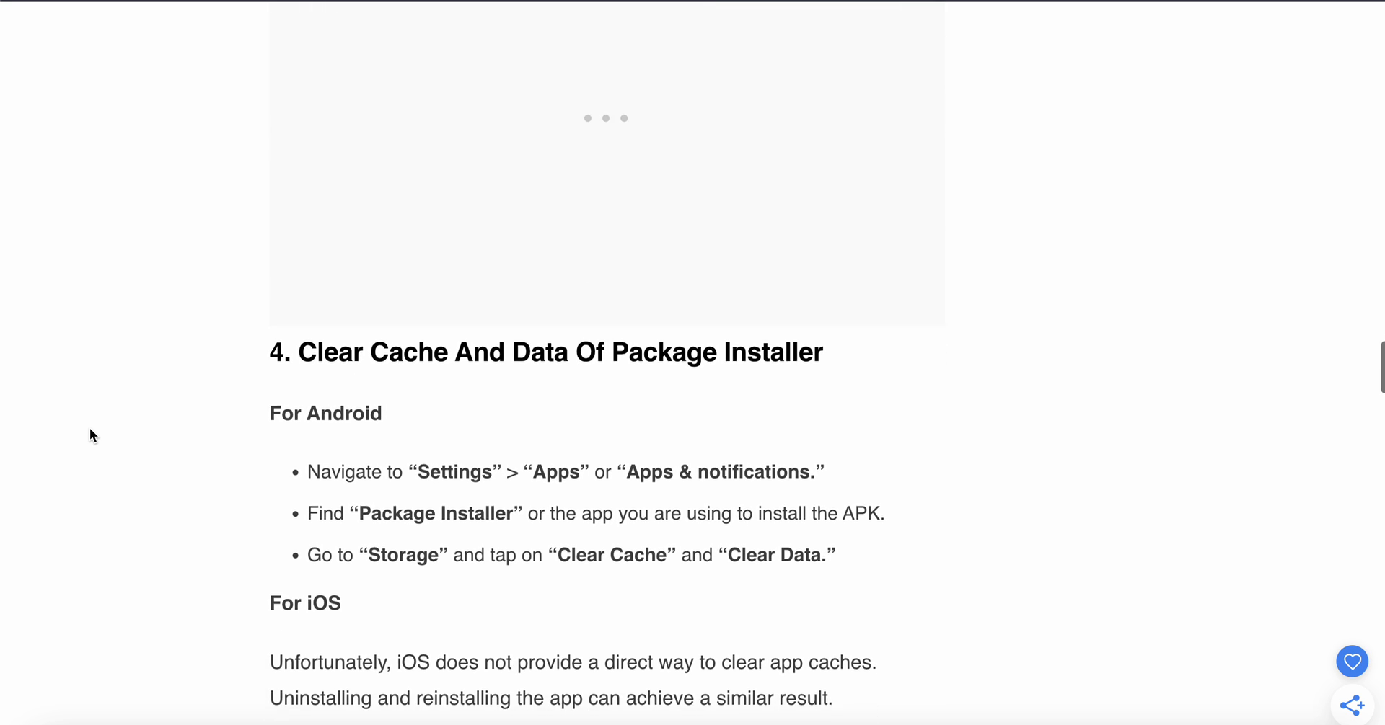
{"action": "scroll", "scroll_direction": "down", "scroll_amount": 3}
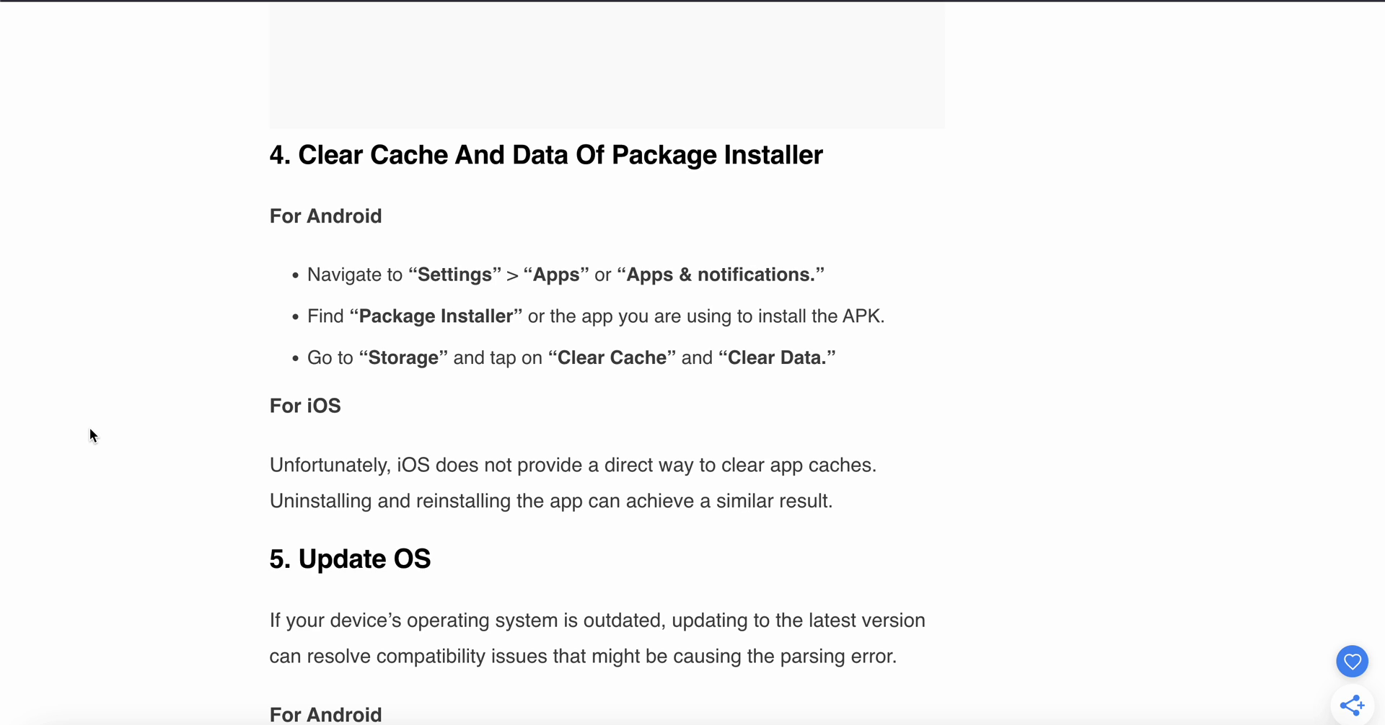
{"action": "scroll", "scroll_direction": "down", "scroll_amount": 3}
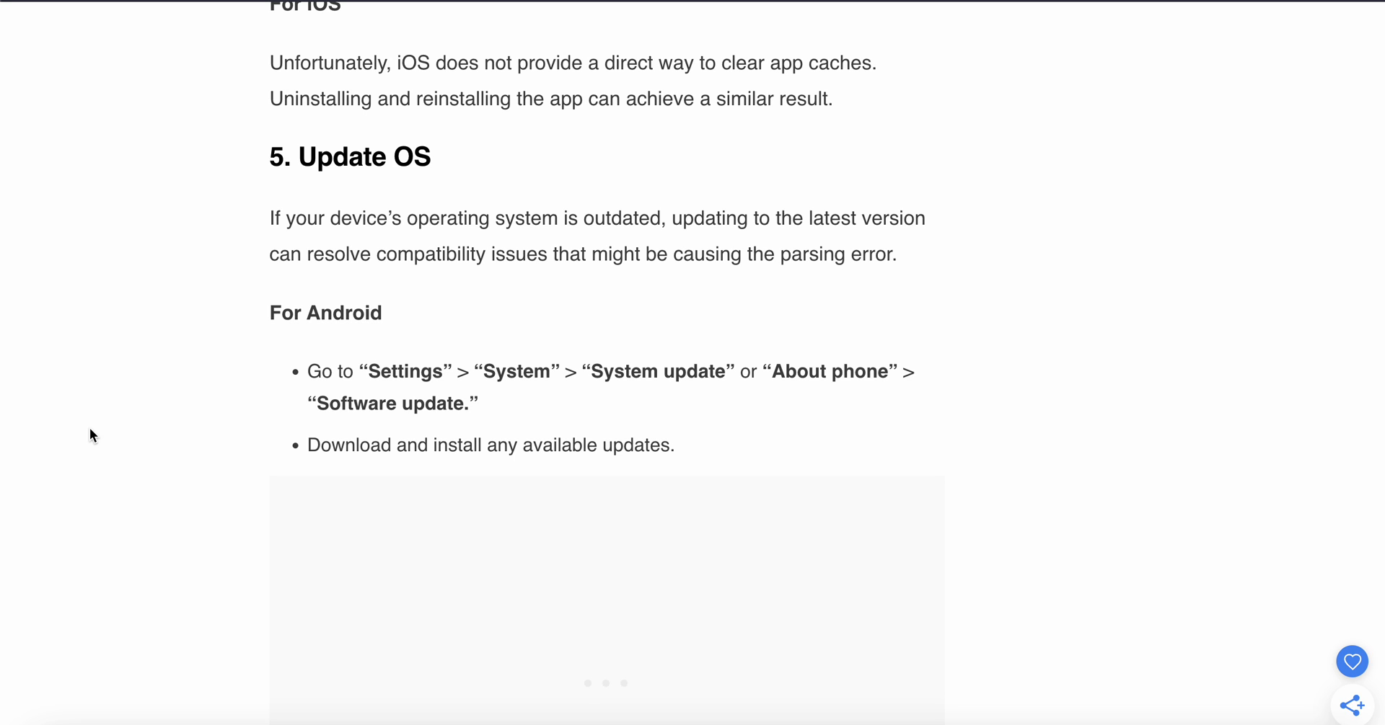
Step: Read through '6. Reset Network Settings' until '7. Factory Reset Your Device' appears
{"action": "scroll", "scroll_direction": "down", "scroll_amount": 3}
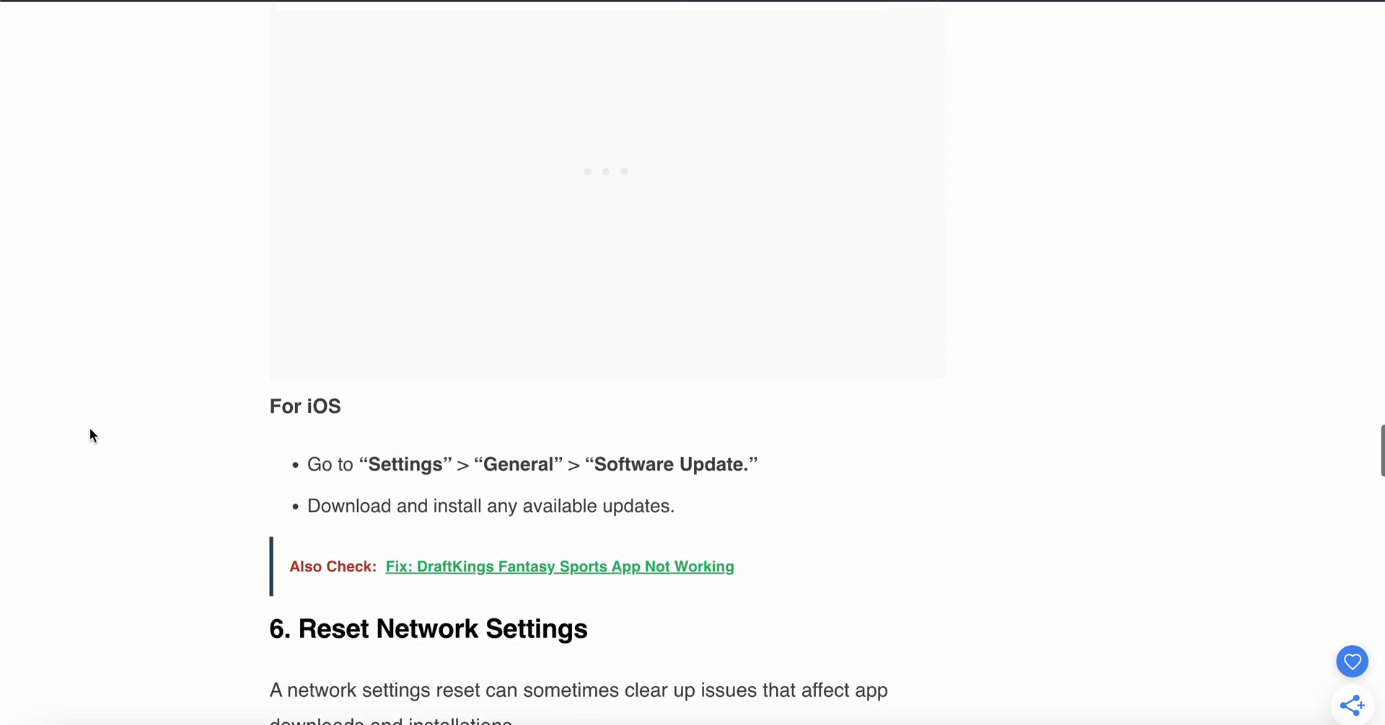
{"action": "scroll", "scroll_direction": "down", "scroll_amount": 3}
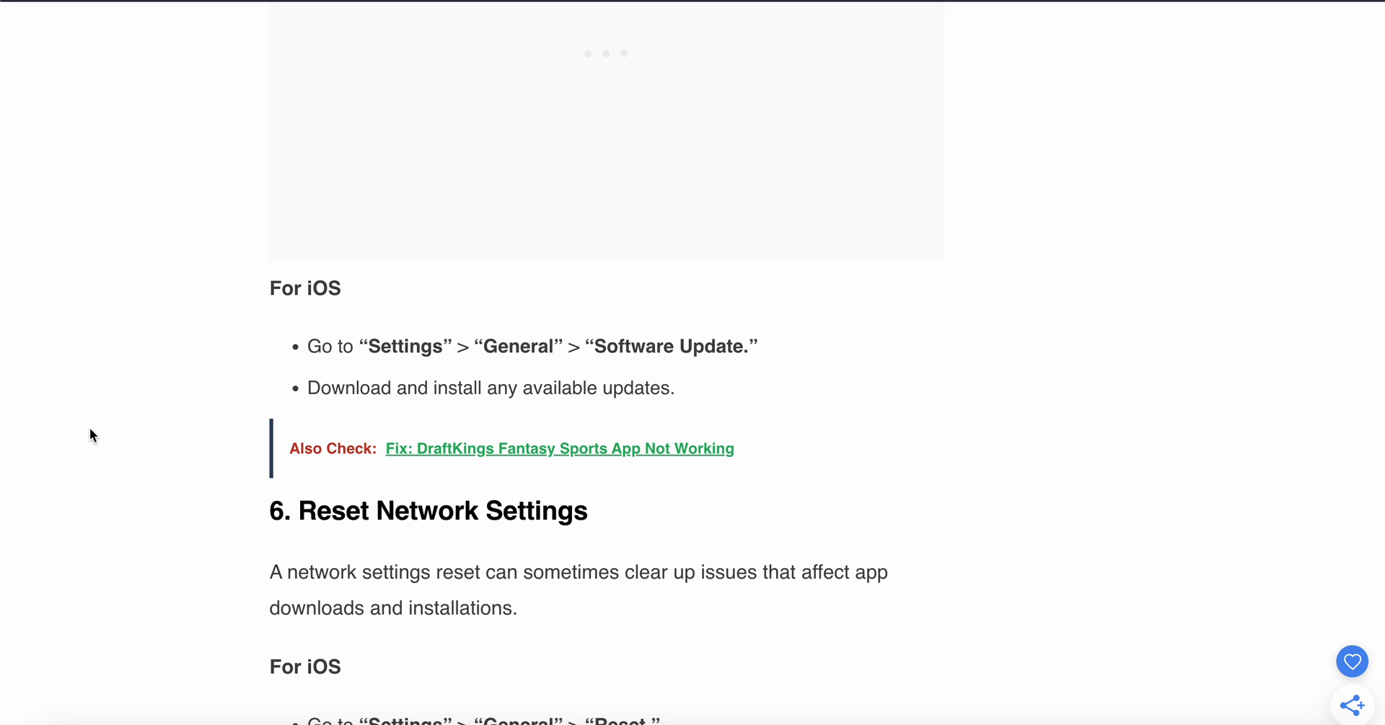
{"action": "scroll", "scroll_direction": "down", "scroll_amount": 3}
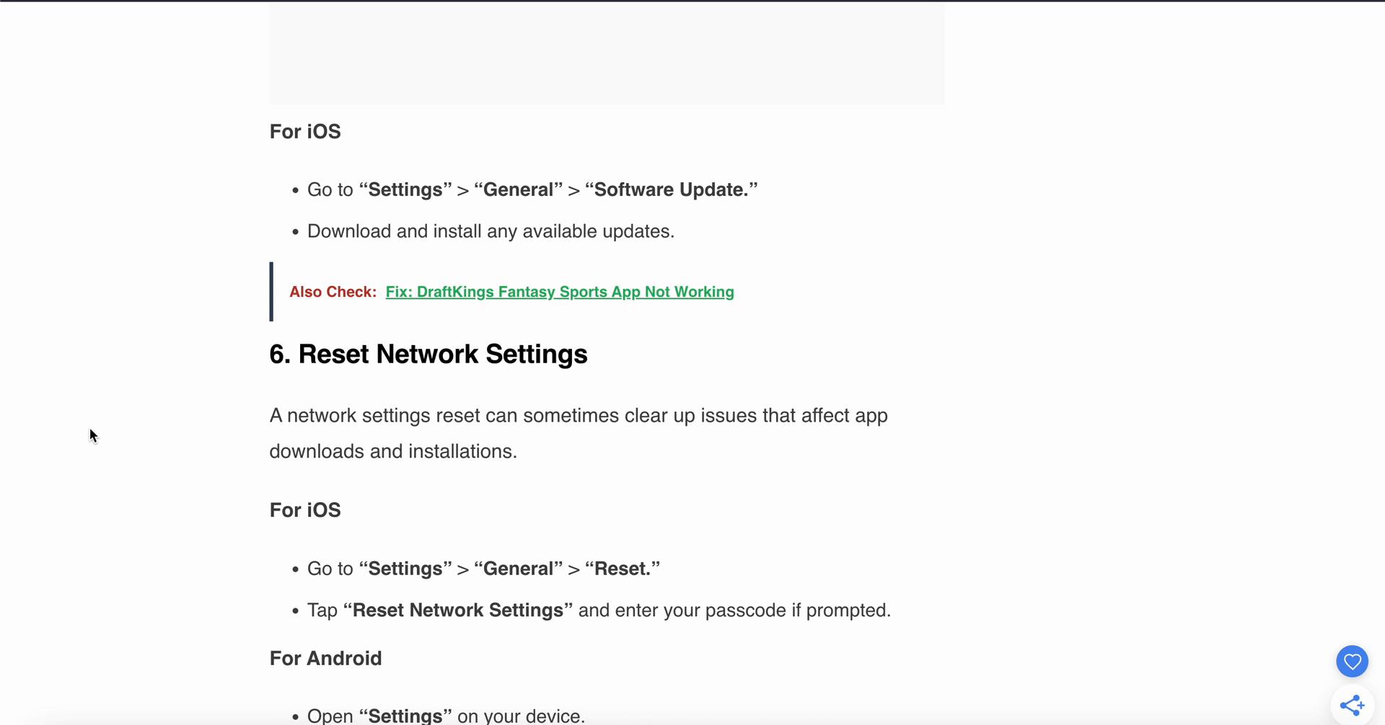
{"action": "scroll", "scroll_direction": "down", "scroll_amount": 3}
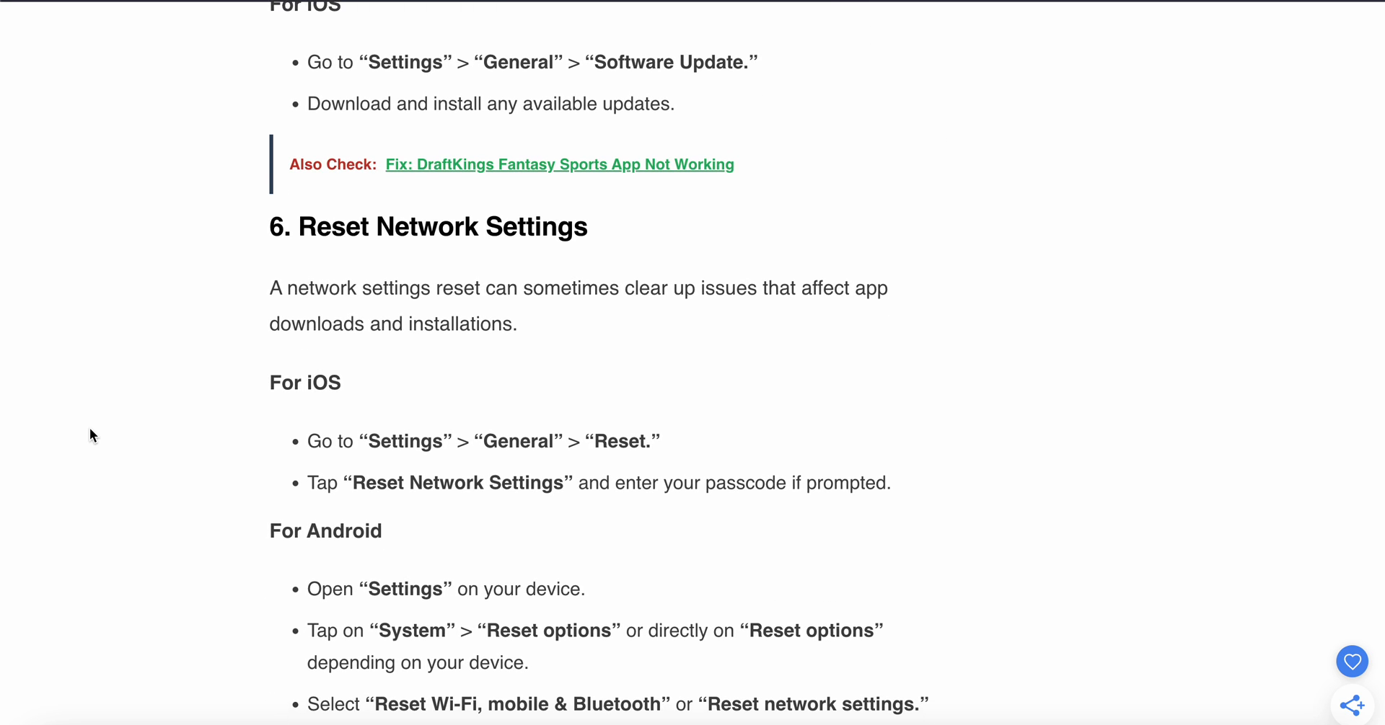
{"action": "scroll", "scroll_direction": "down", "scroll_amount": 3}
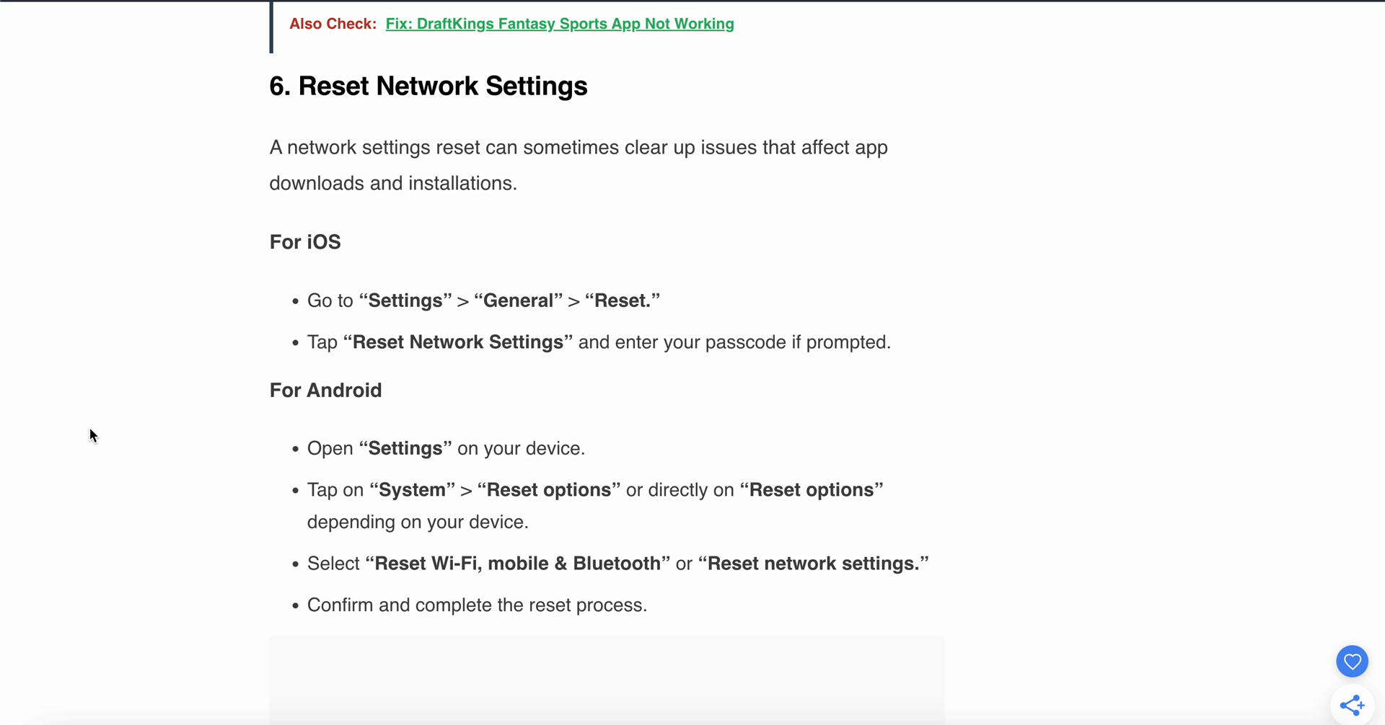
{"action": "scroll", "scroll_direction": "down", "scroll_amount": 3}
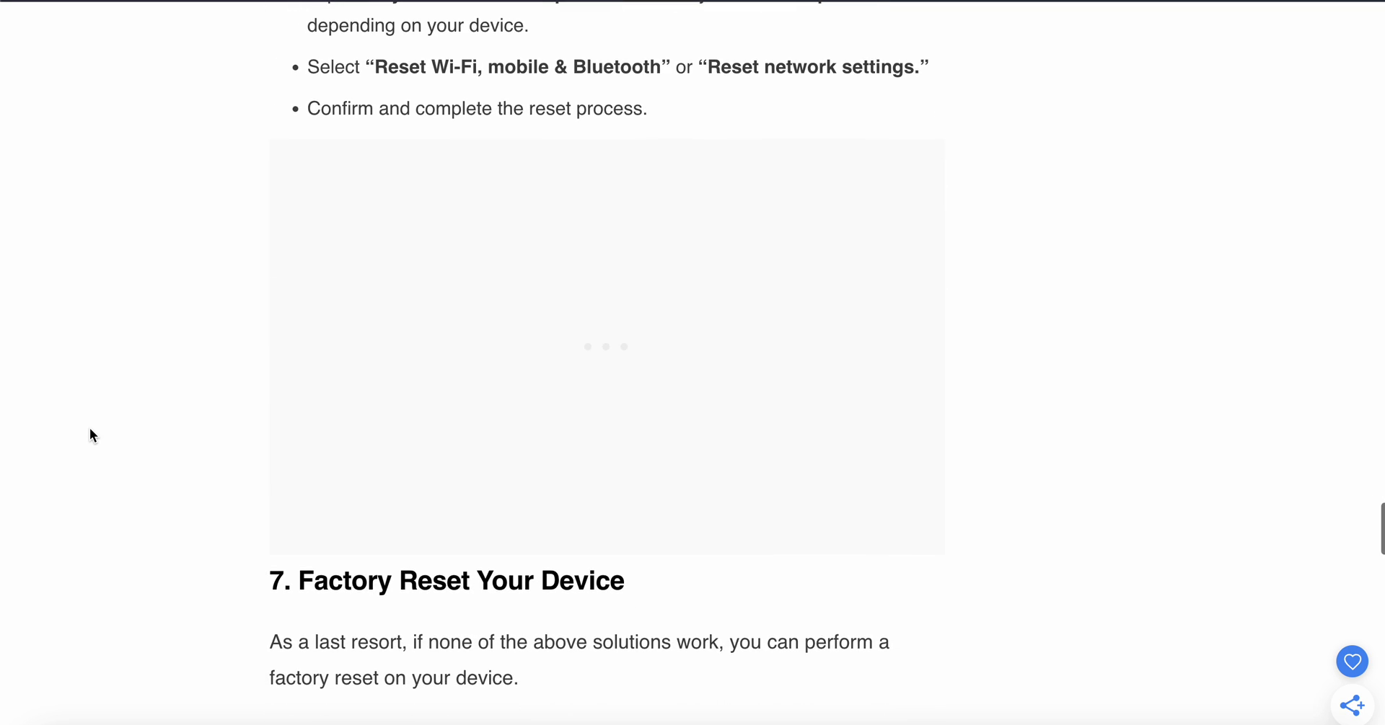
Step: Read the Android and iOS factory reset steps, clearing the heading highlight, down to Similar Posts
{"action": "scroll", "scroll_direction": "down", "scroll_amount": 3}
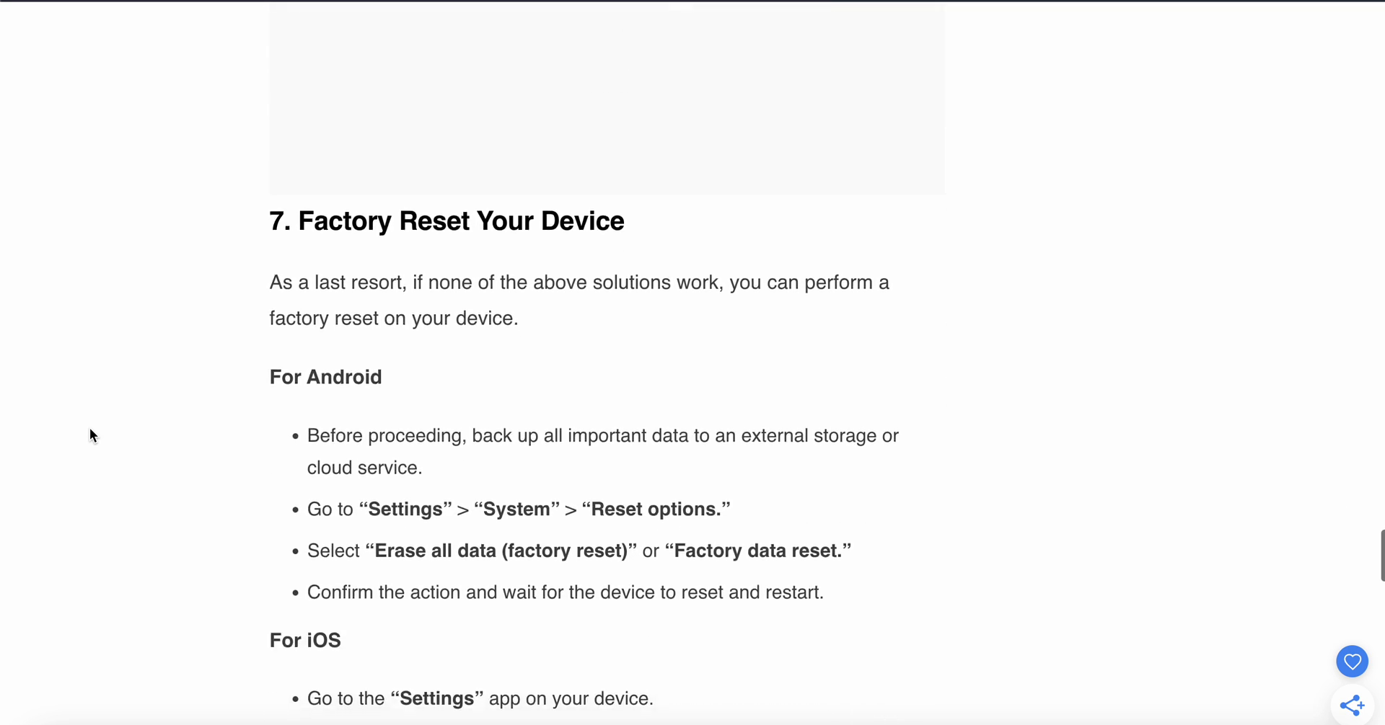
{"action": "scroll", "scroll_direction": "down", "scroll_amount": 3}
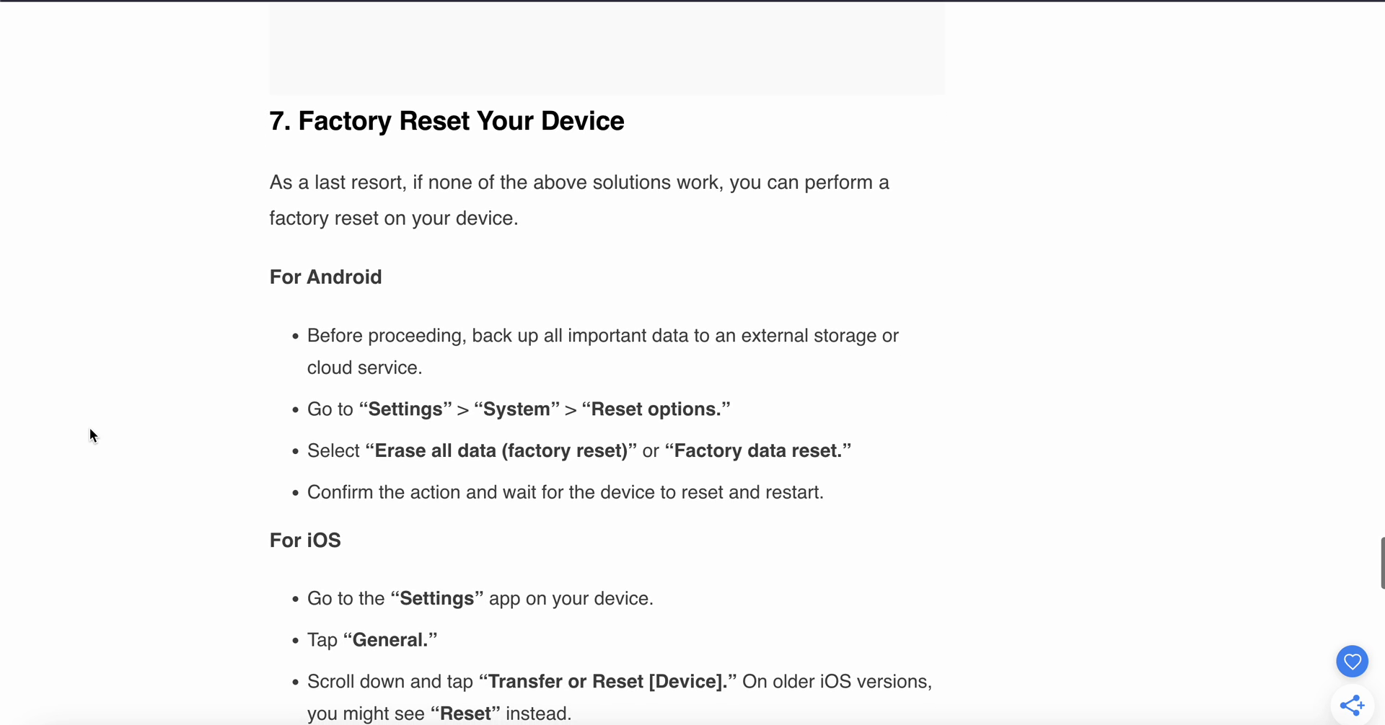
{"action": "scroll", "scroll_direction": "down", "scroll_amount": 3}
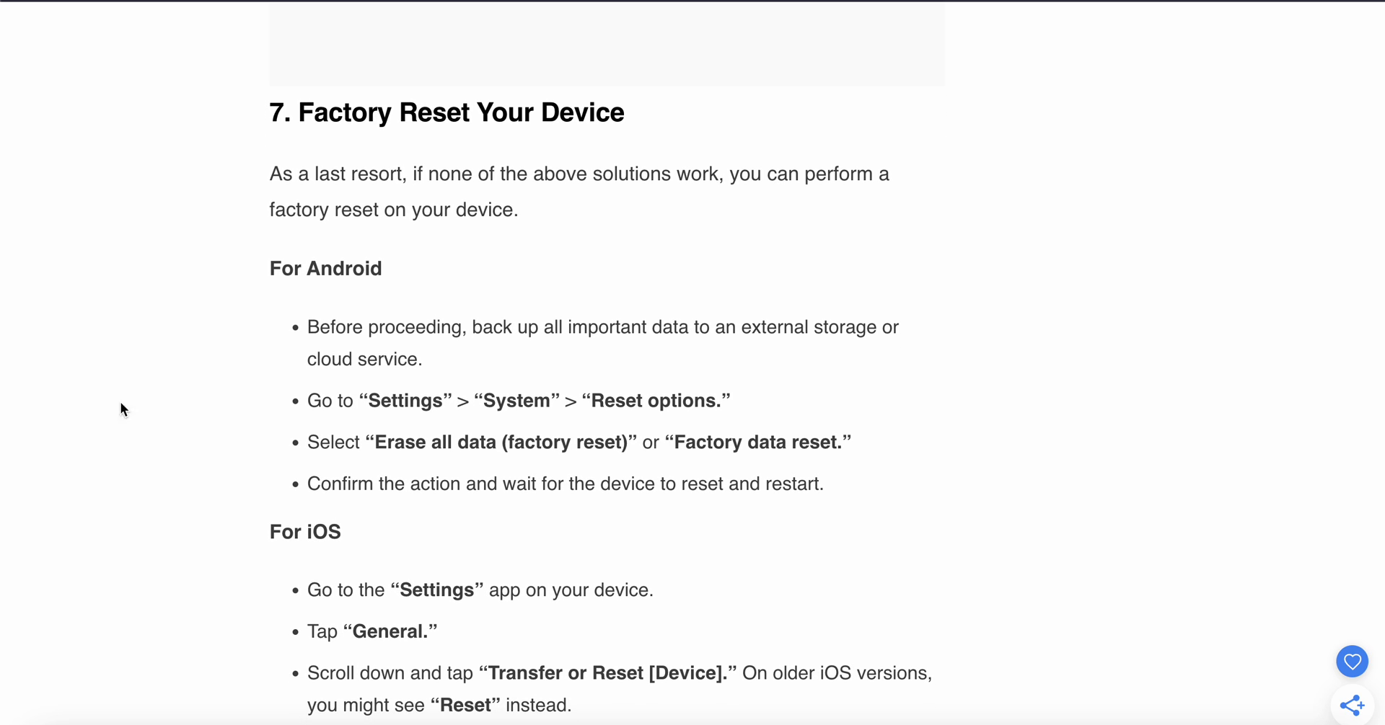
{"action": "mouse_move", "coordinate": [305, 108]}
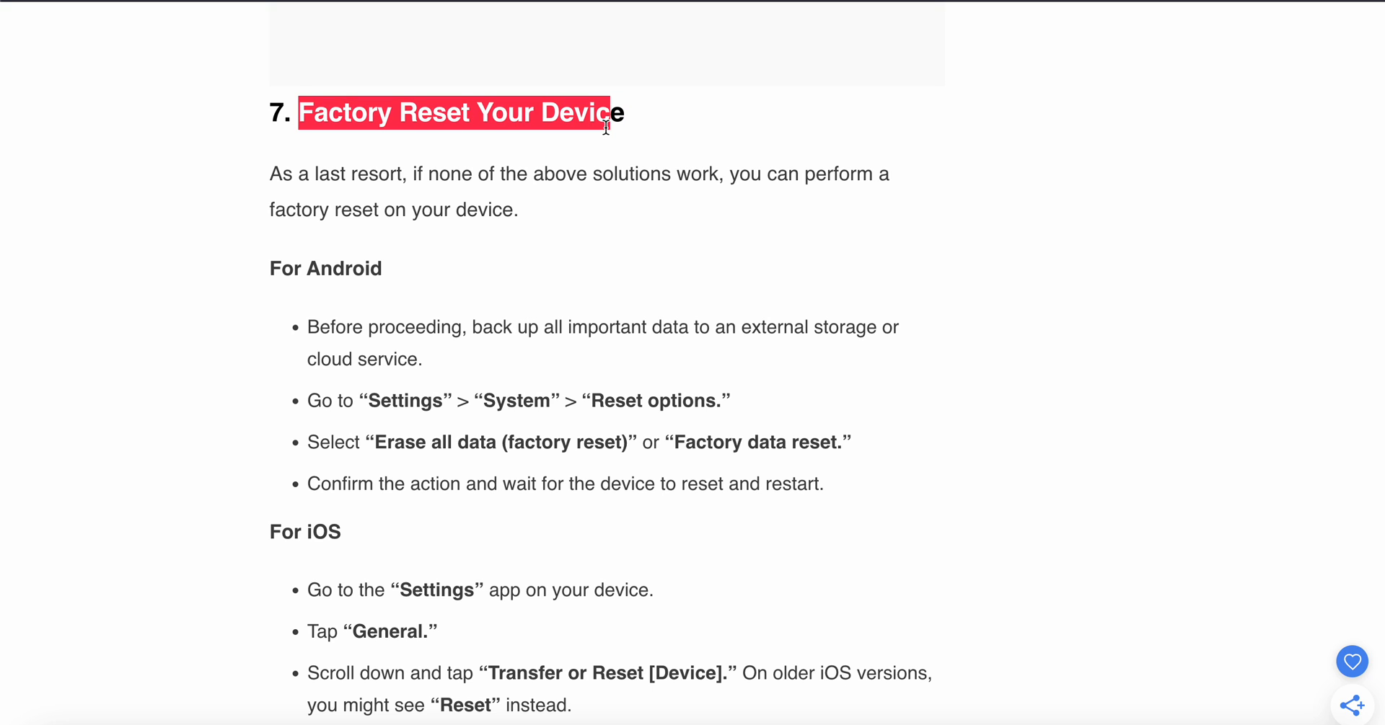
{"action": "left_click", "coordinate": [318, 276]}
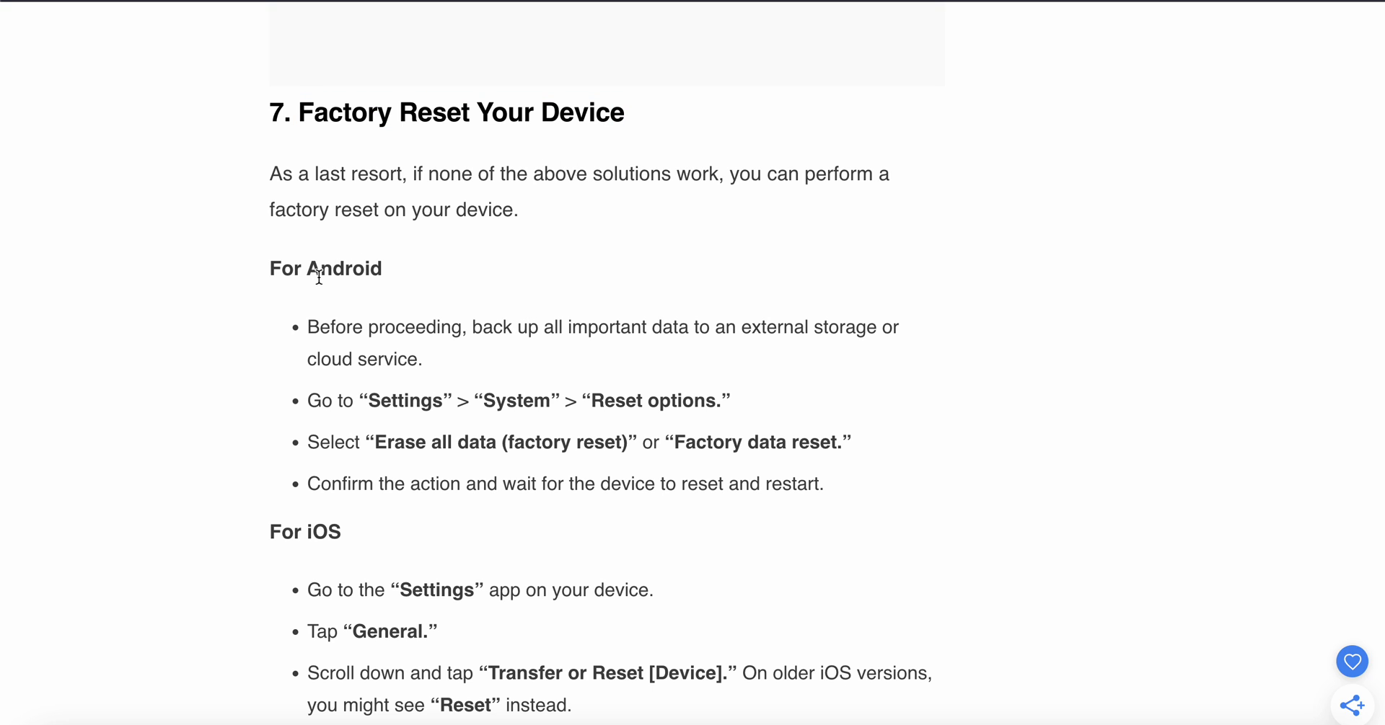
{"action": "mouse_move", "coordinate": [302, 223]}
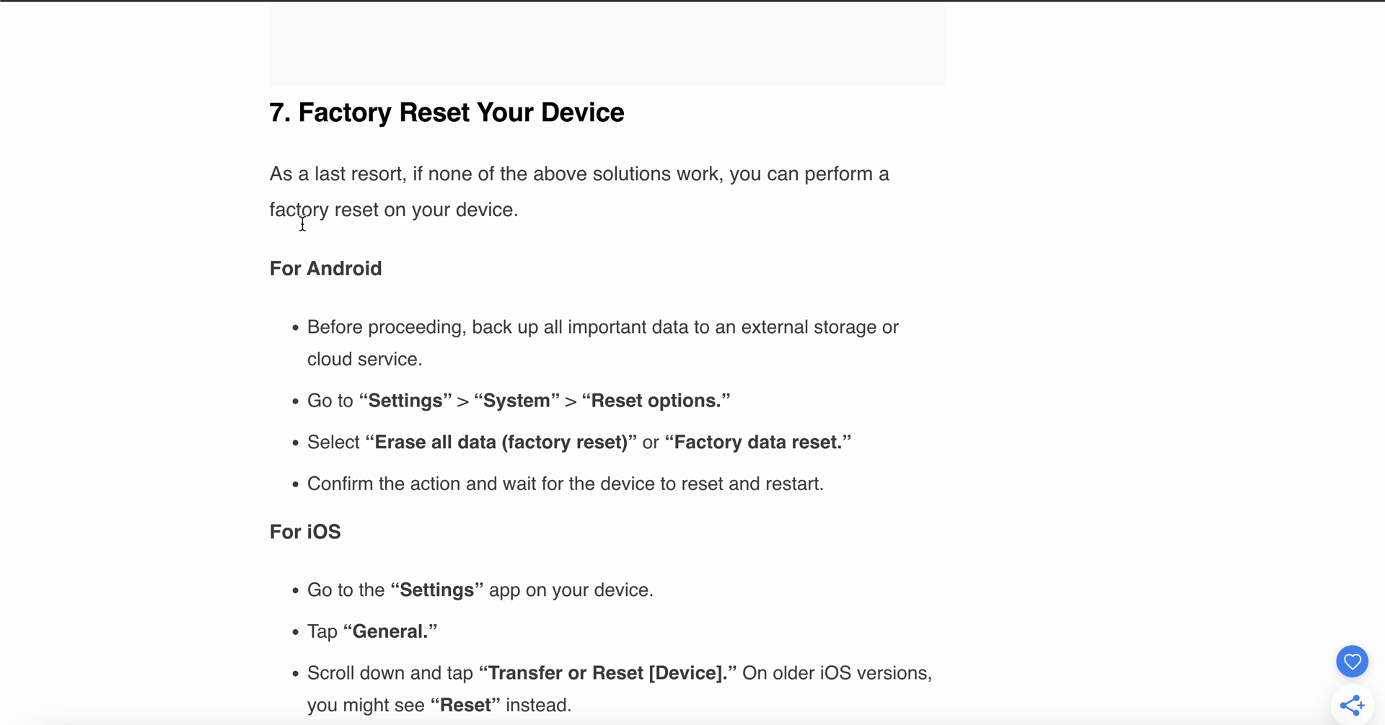
{"action": "double_click", "coordinate": [325, 268]}
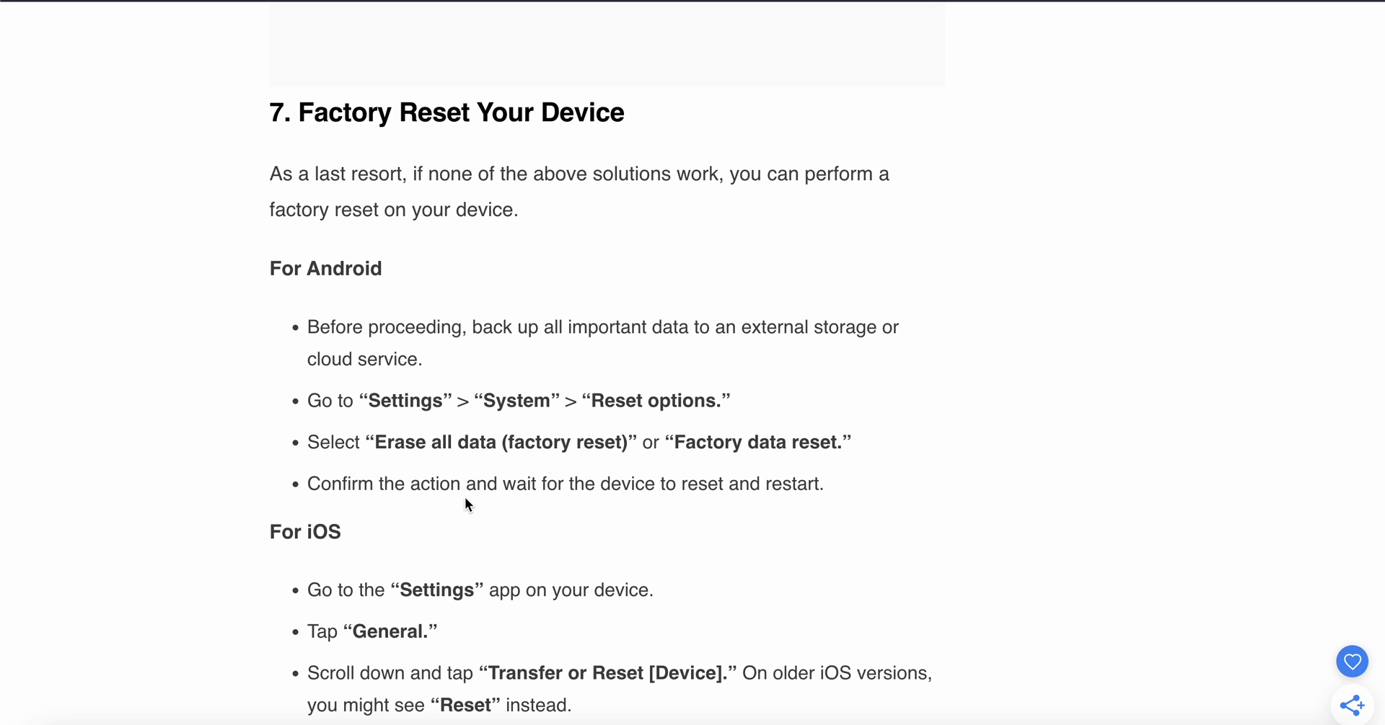
{"action": "mouse_move", "coordinate": [226, 491]}
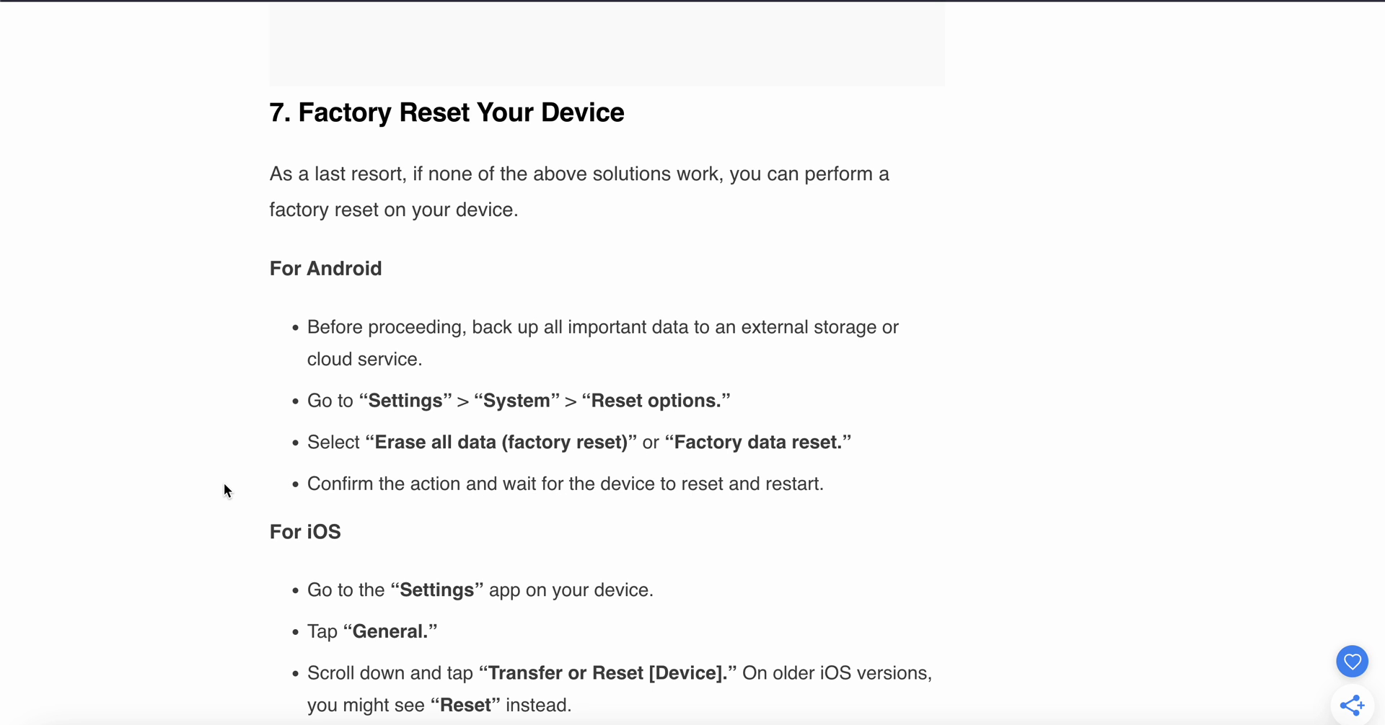
{"action": "scroll", "scroll_direction": "down", "scroll_amount": 3}
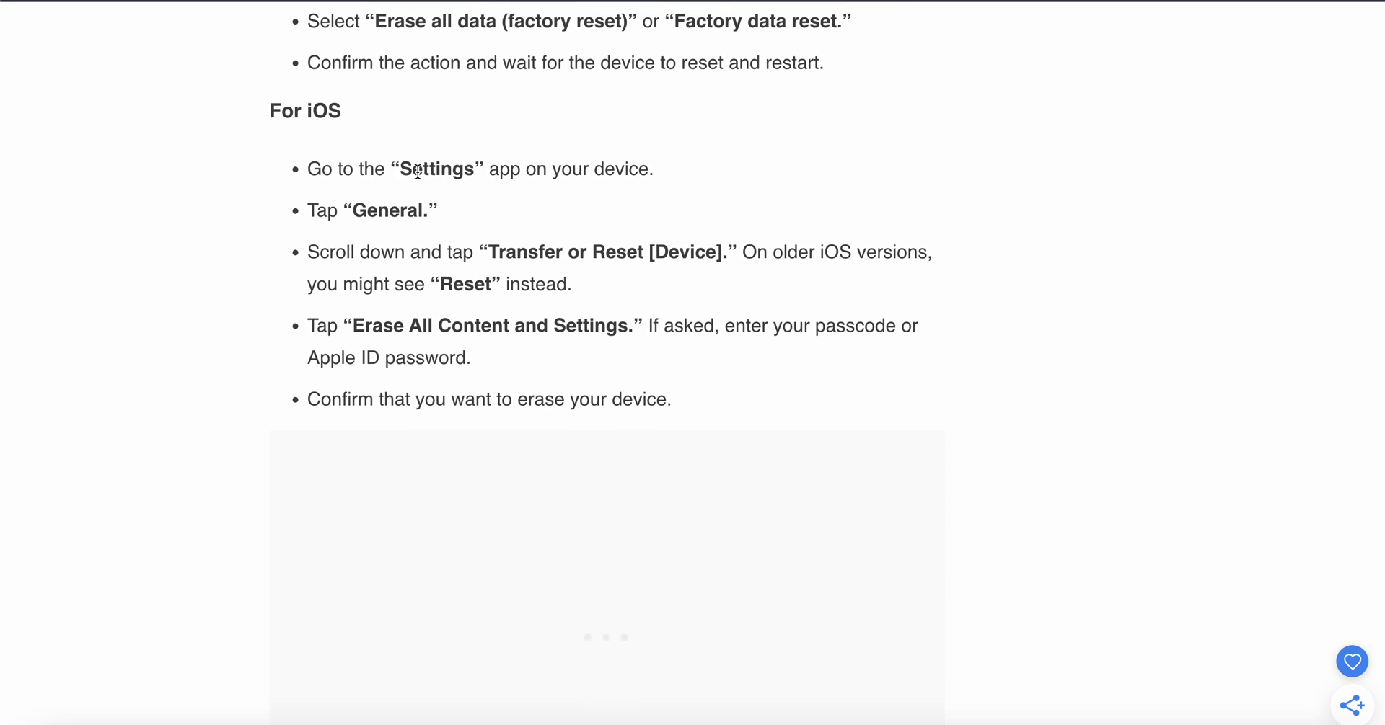
{"action": "mouse_move", "coordinate": [506, 261]}
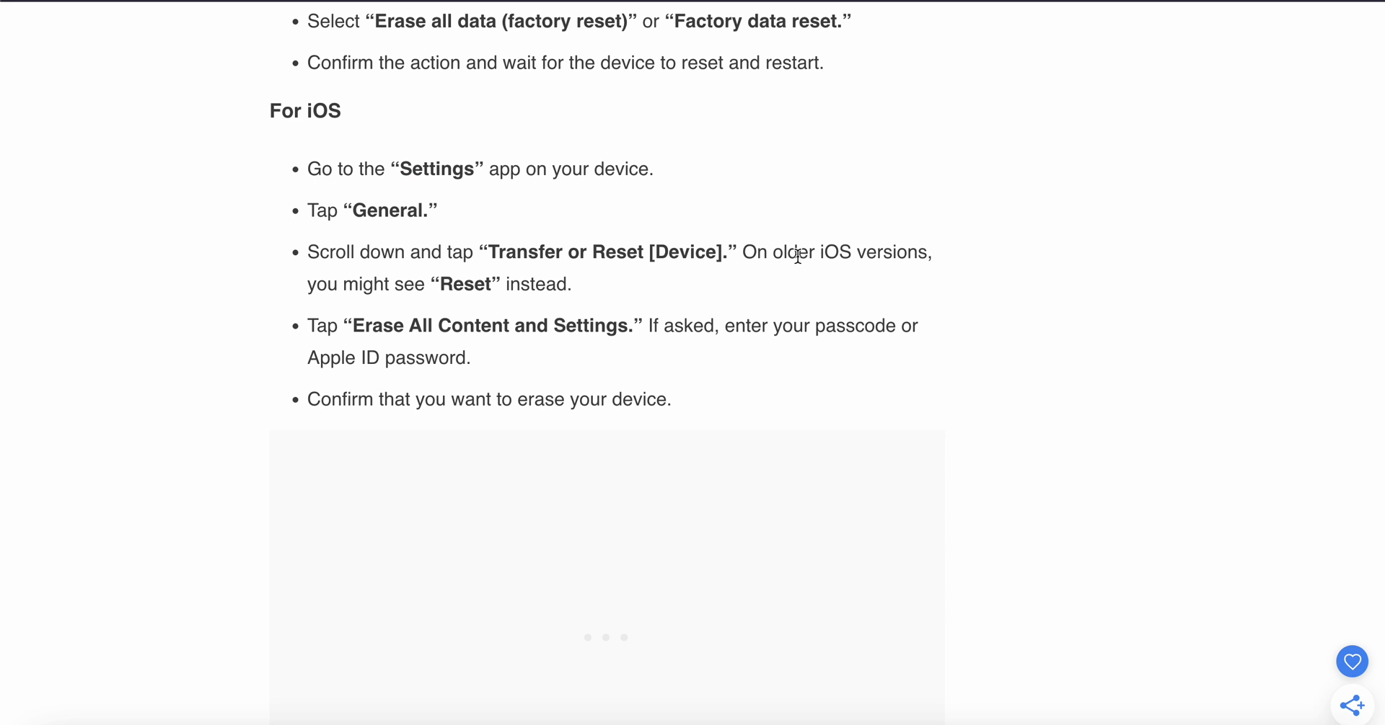
{"action": "mouse_move", "coordinate": [570, 304]}
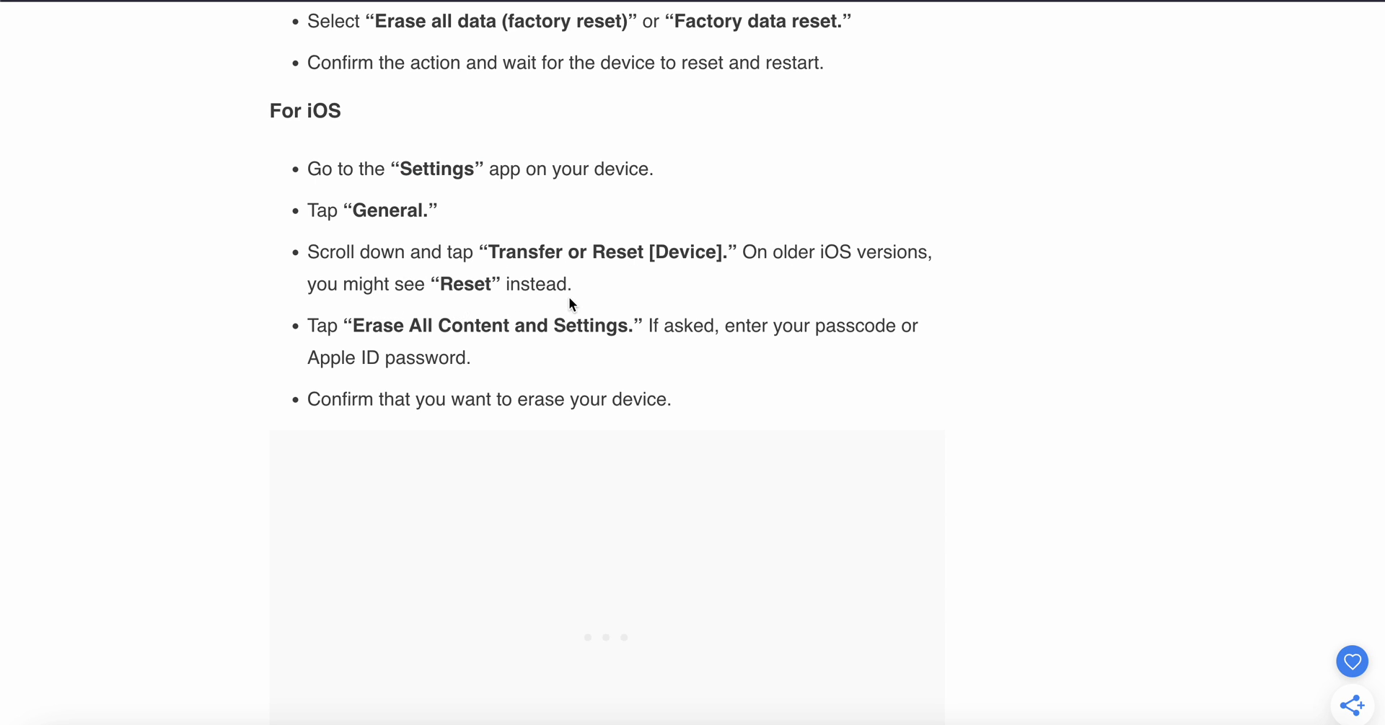
{"action": "mouse_move", "coordinate": [571, 353]}
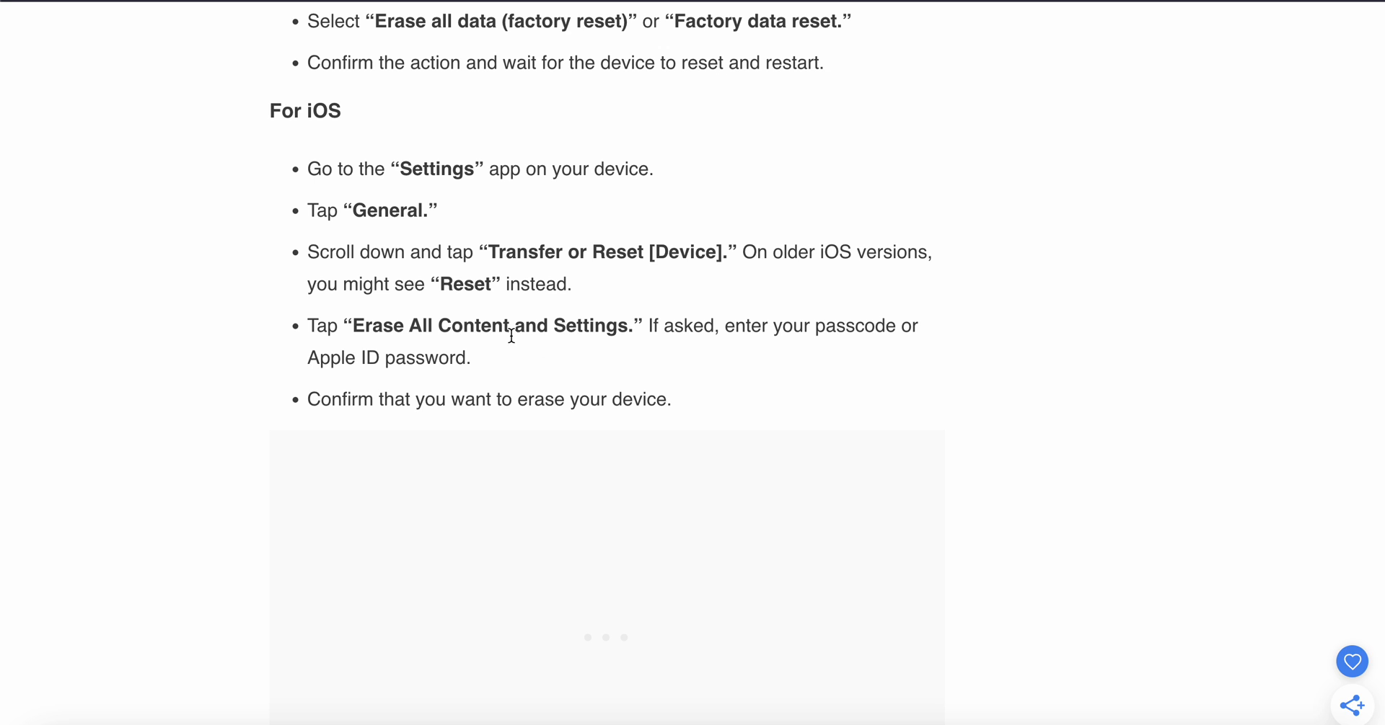
{"action": "scroll", "scroll_direction": "down", "scroll_amount": 3}
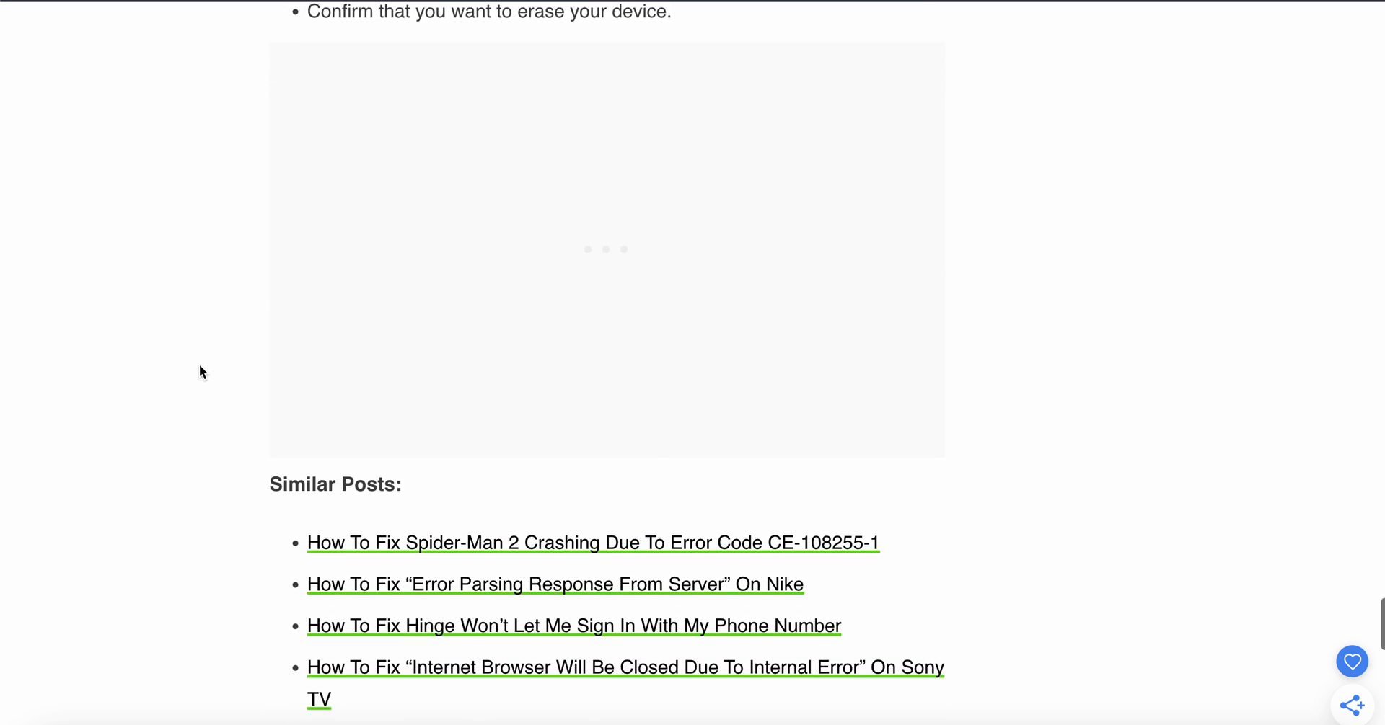
Step: Scroll back up to the article's XManager parsing-error title and introduction
{"action": "scroll", "scroll_direction": "up", "scroll_amount": 3}
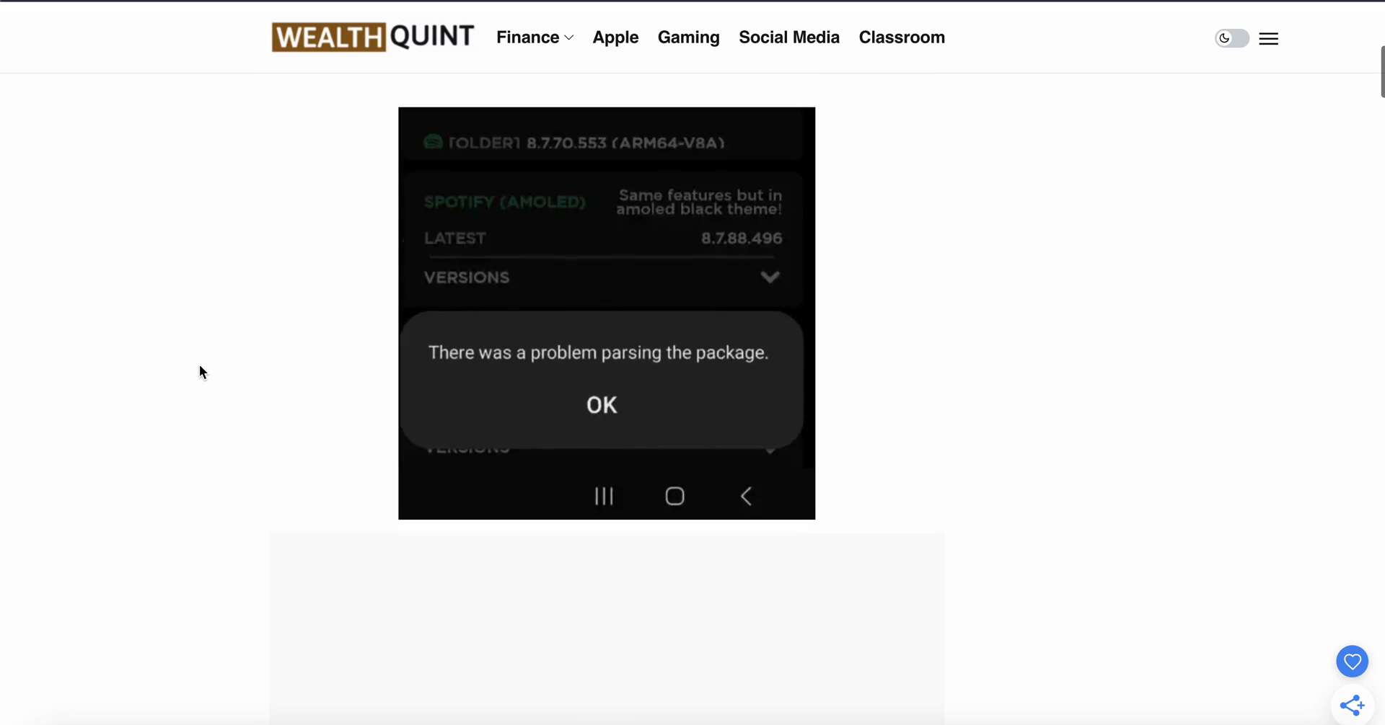
{"action": "scroll", "scroll_direction": "up", "scroll_amount": 3}
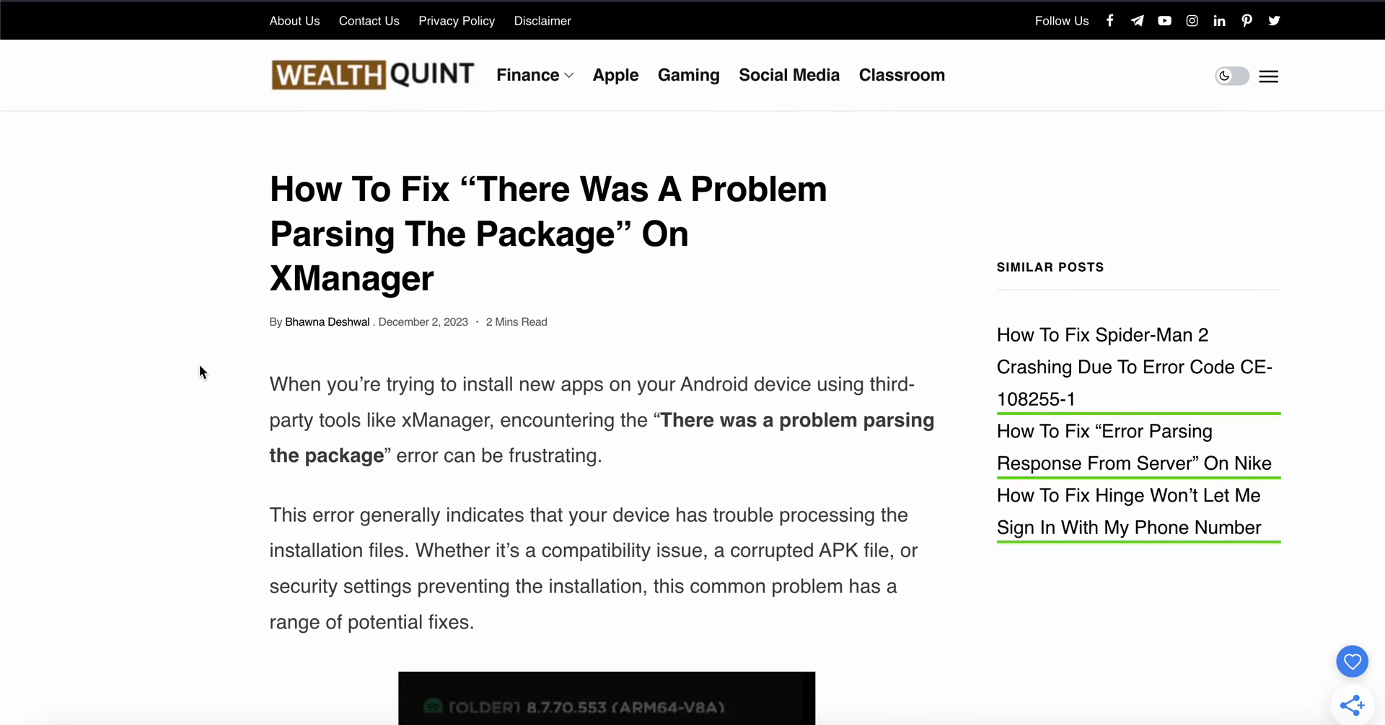